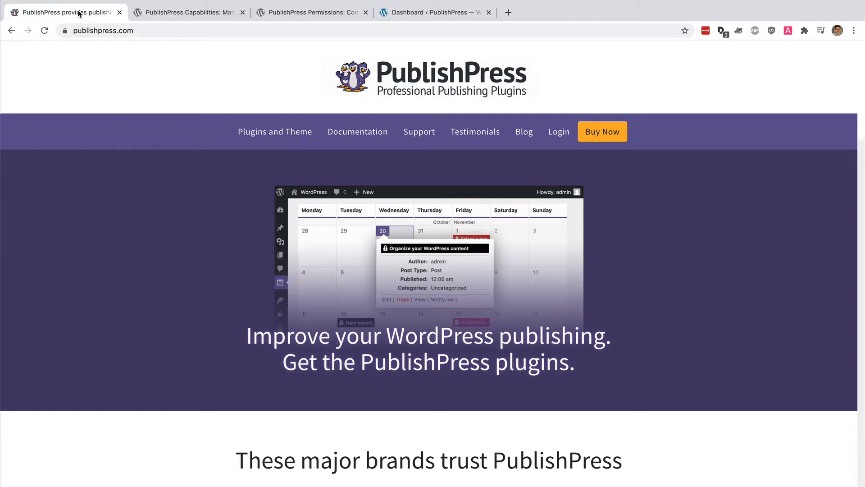
mouse_move(431, 12)
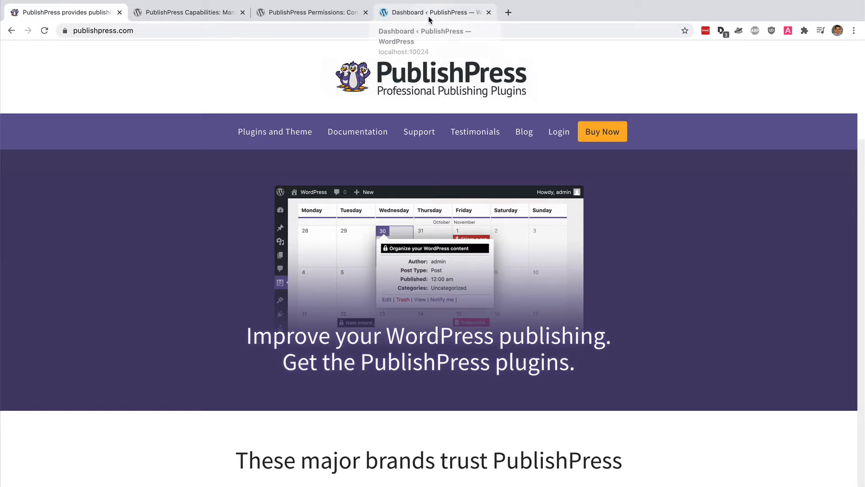
Switch from the PublishPress homepage to the site's WordPress admin dashboard
left_click(436, 11)
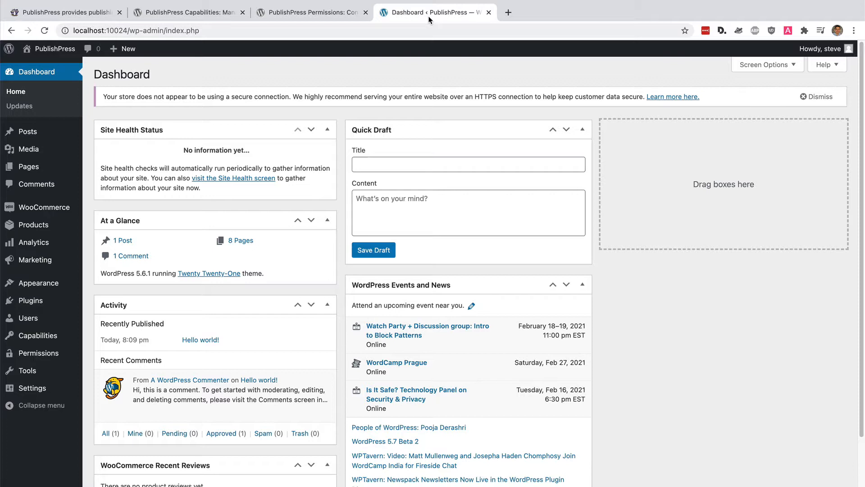
mouse_move(292, 108)
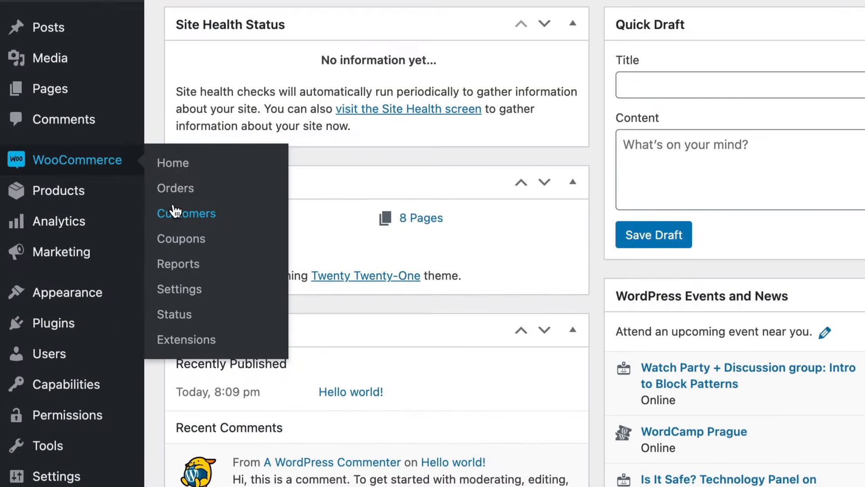
mouse_move(51, 28)
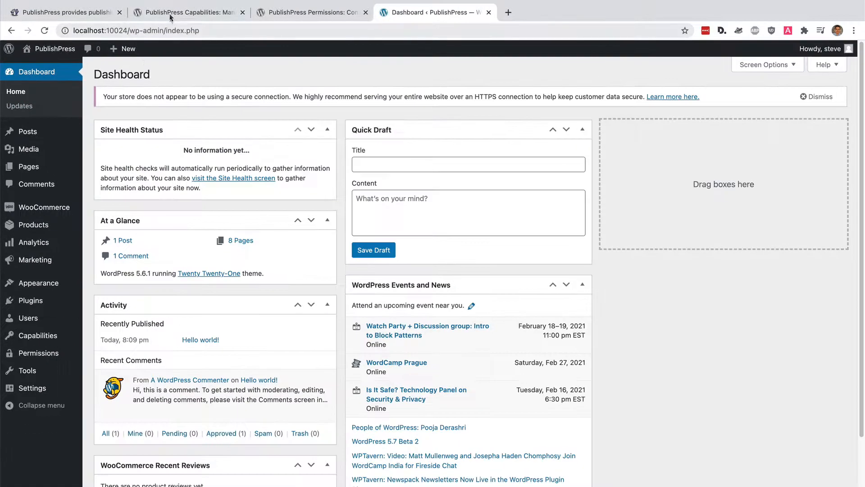
View the PublishPress Permissions plugin listing on WordPress.org
left_click(188, 12)
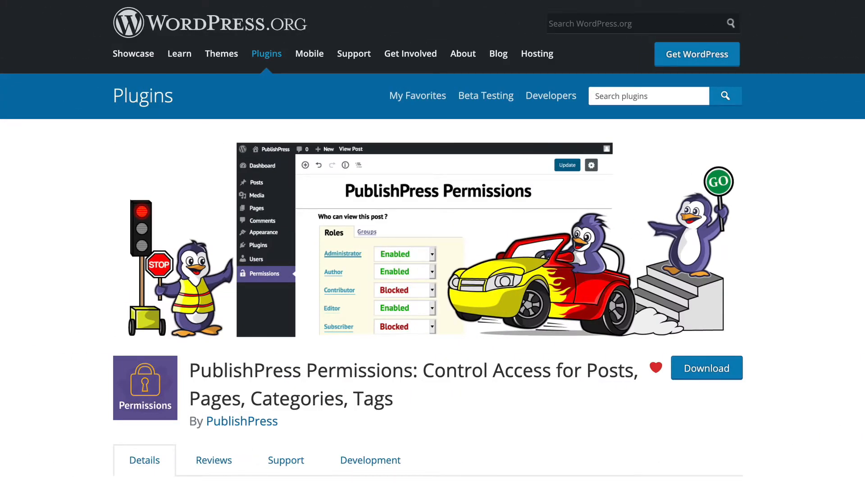
mouse_move(43, 143)
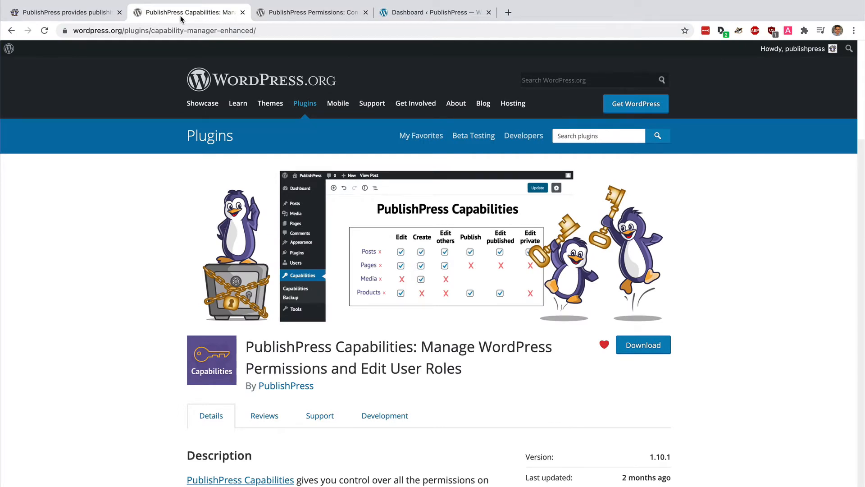
mouse_move(421, 54)
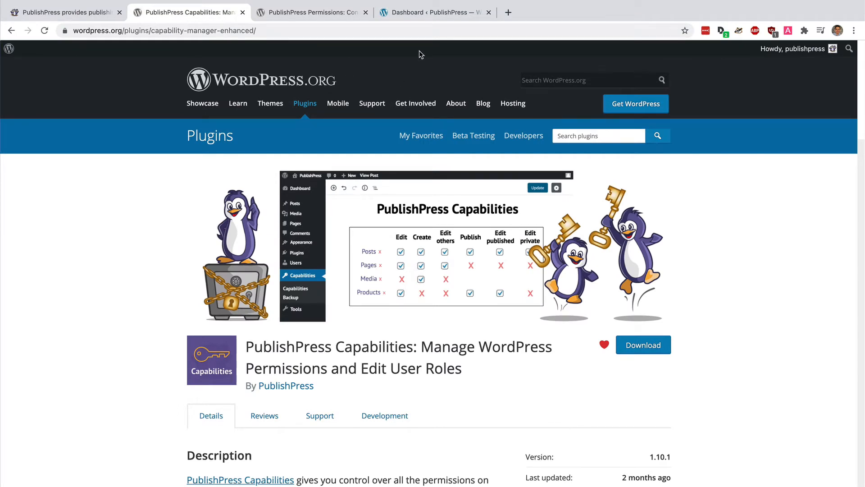
From the admin dashboard, go to All Users and edit bobdoe's profile
left_click(434, 12)
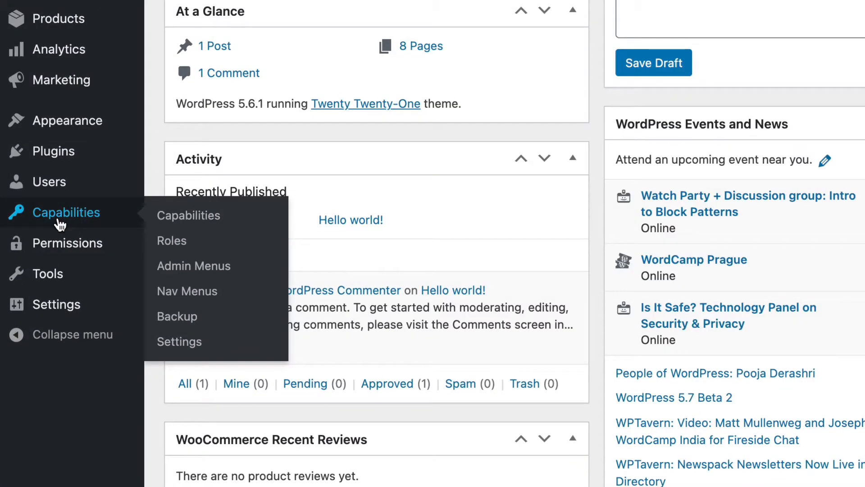
mouse_move(49, 181)
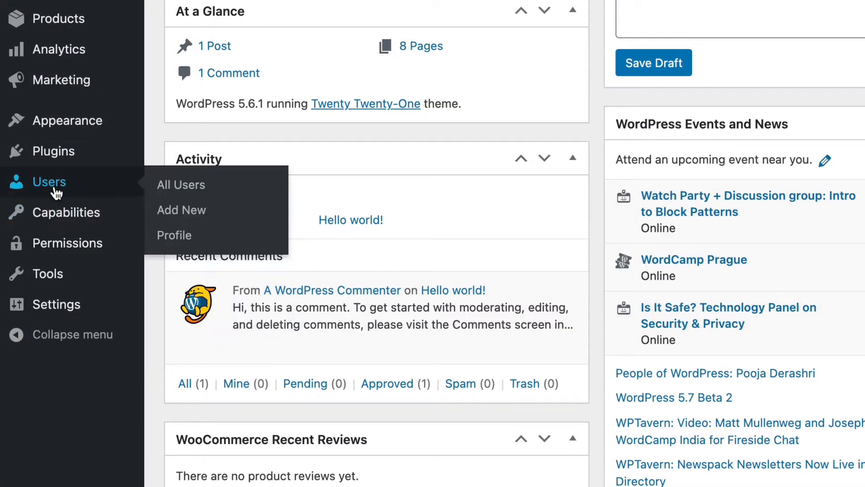
left_click(180, 184)
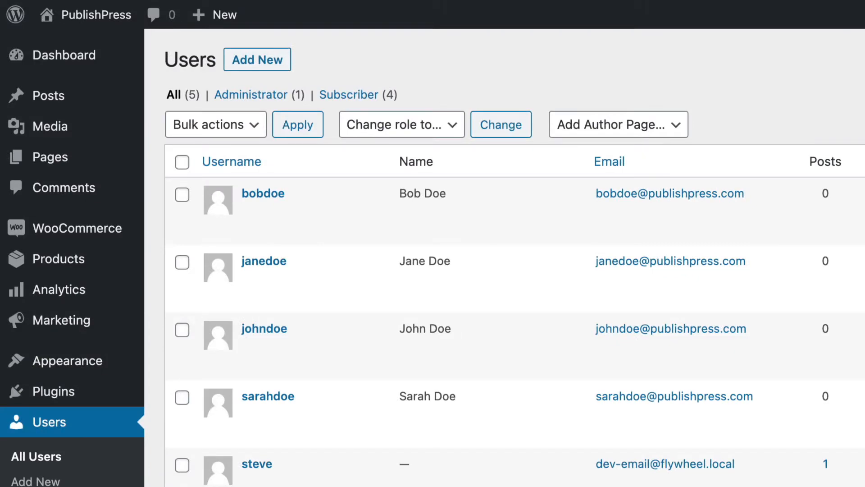
mouse_move(168, 297)
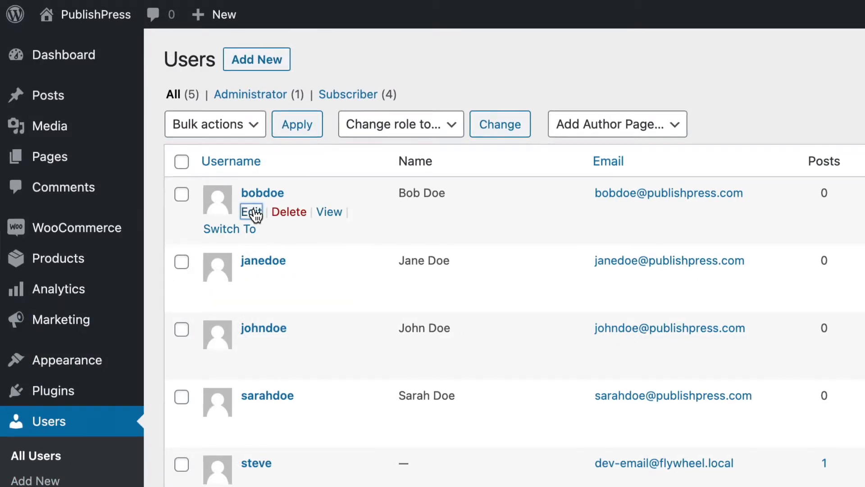
left_click(251, 212)
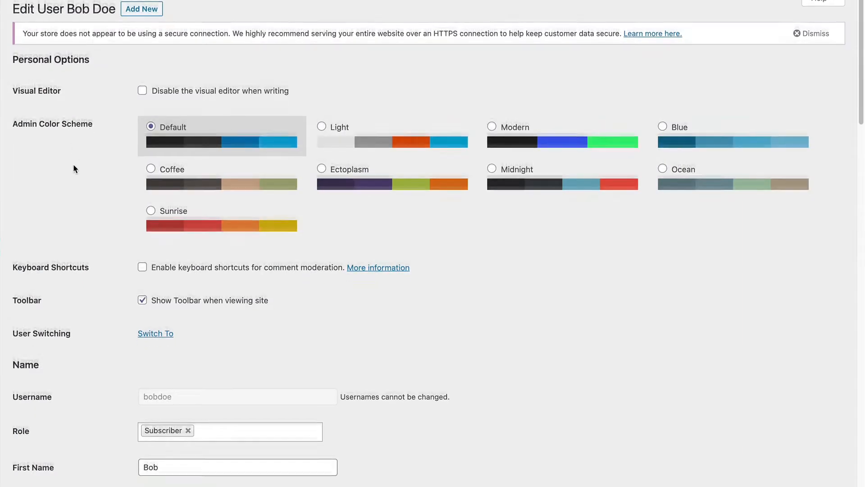
scroll("down", 3)
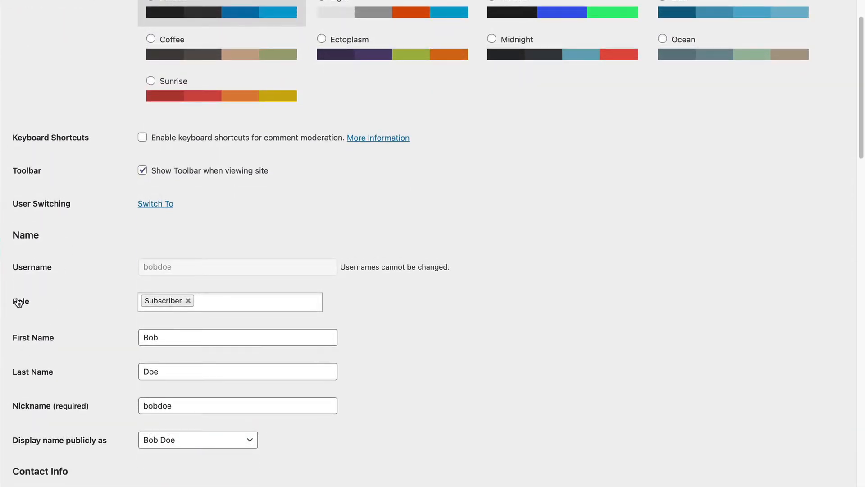
scroll("down", 3)
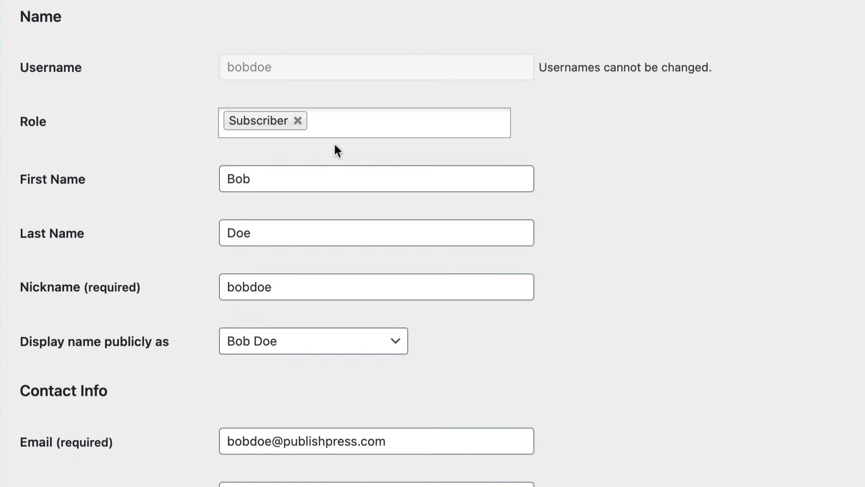
Set bobdoe's Role field to Customer and Author, dropping Subscriber and the briefly added Editor
left_click(364, 122)
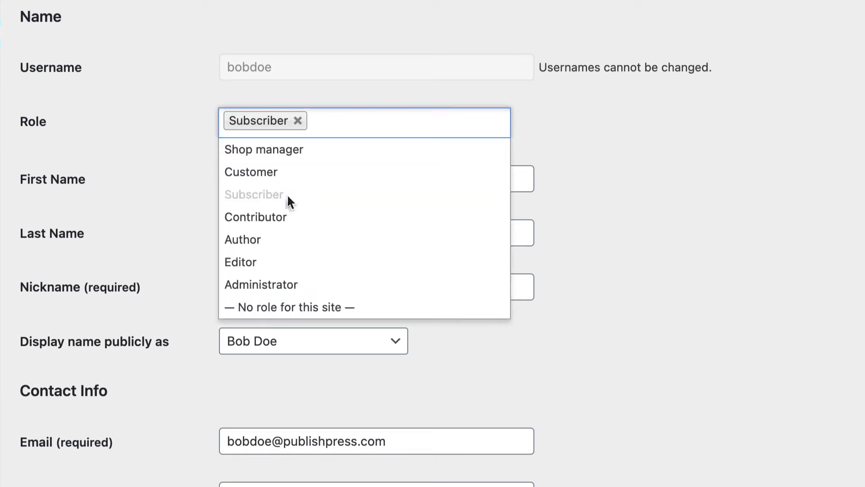
left_click(241, 261)
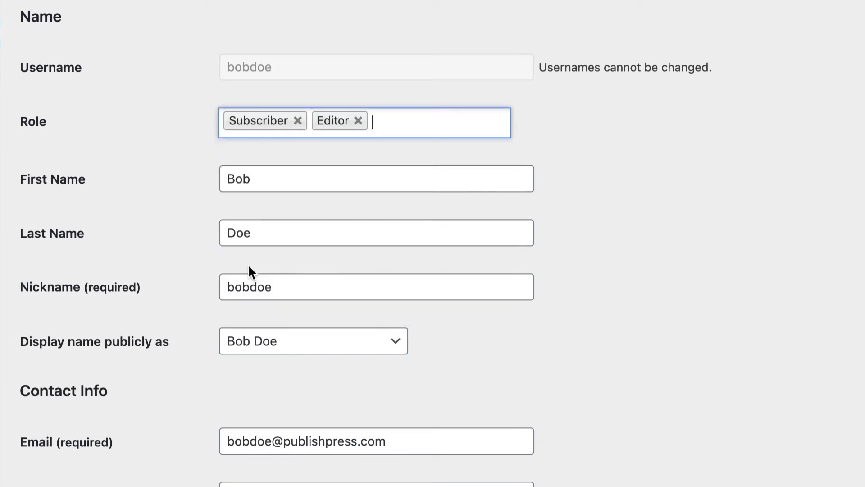
left_click(364, 122)
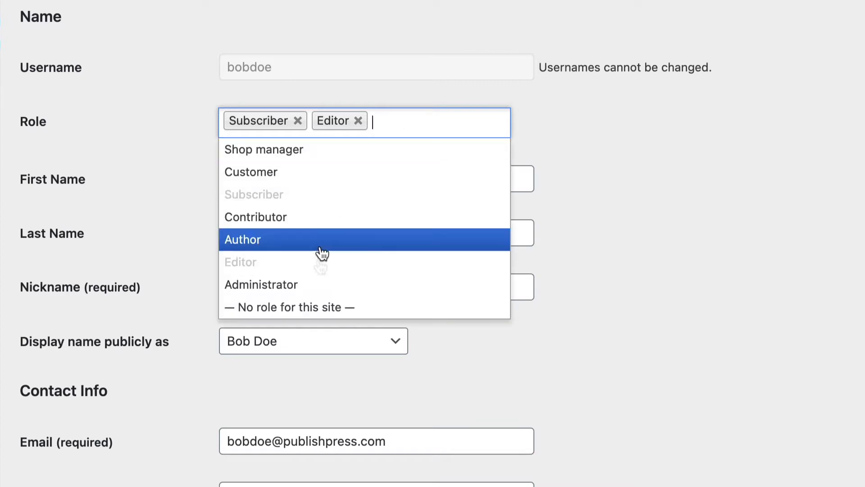
mouse_move(274, 171)
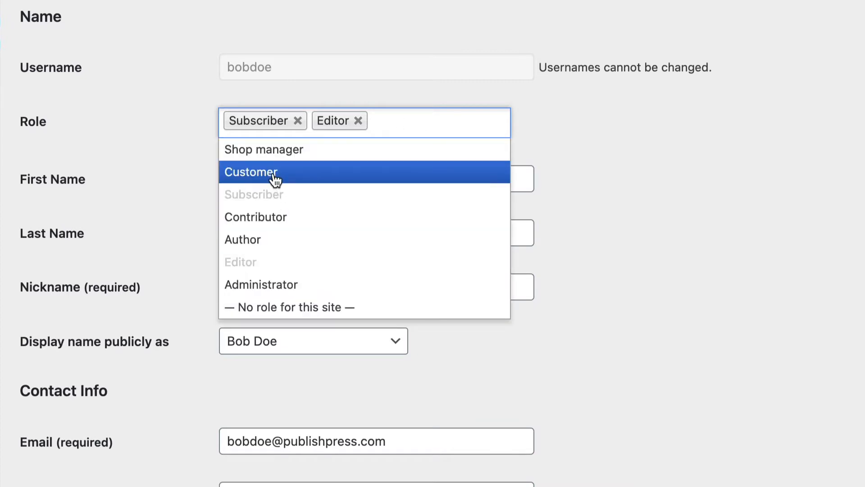
left_click(251, 172)
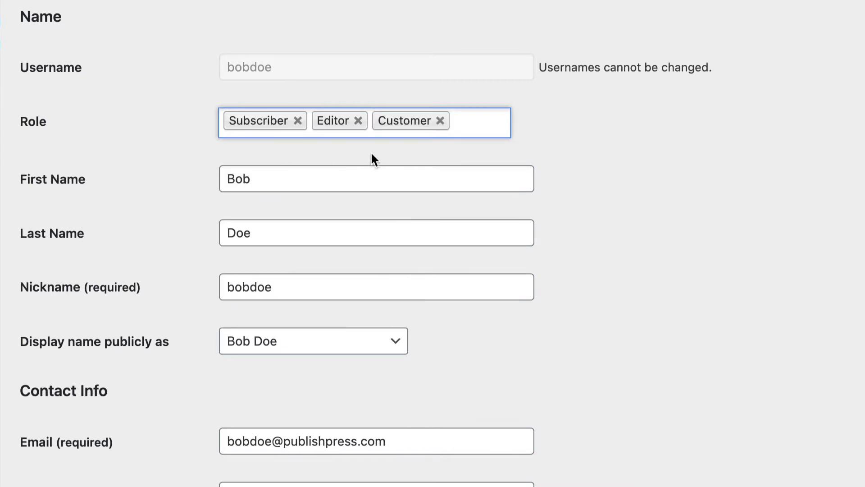
left_click(357, 120)
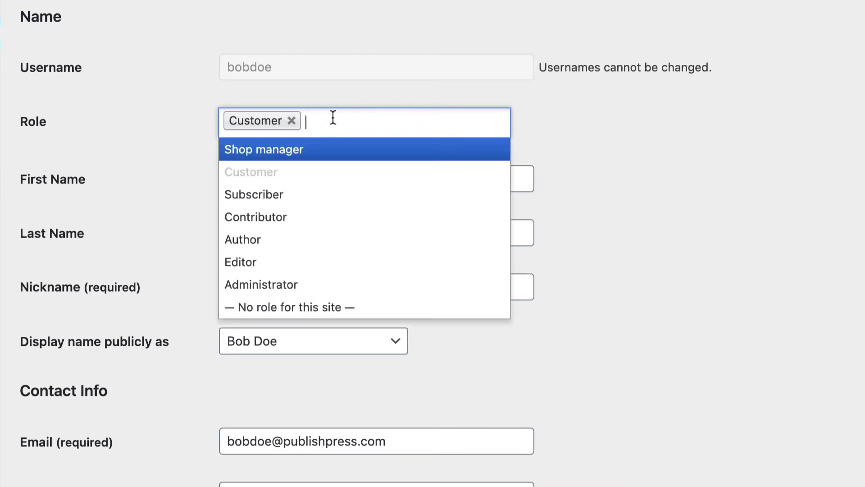
left_click(242, 240)
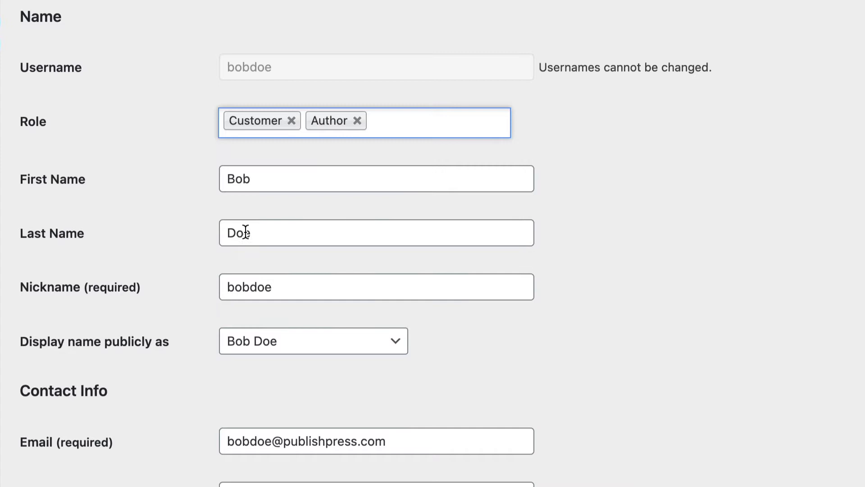
scroll("down", 3)
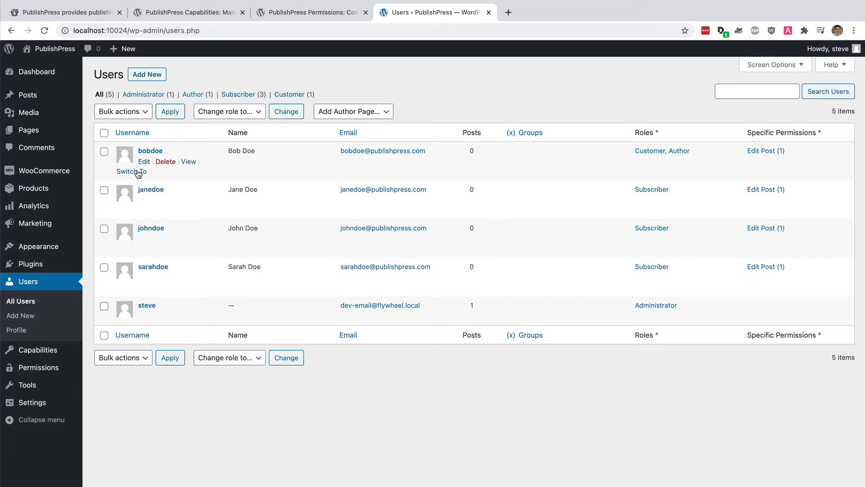
Switch to Bob Doe, view his Posts list, then switch back to the steve administrator account
left_click(132, 171)
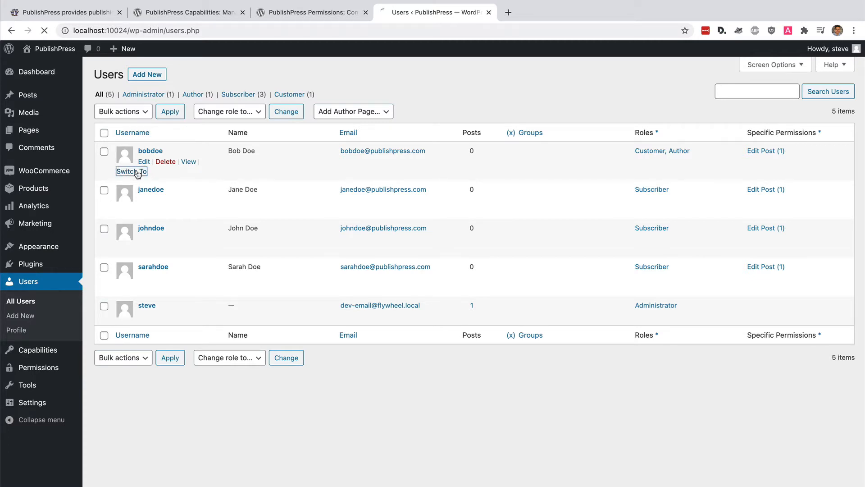
left_click(131, 172)
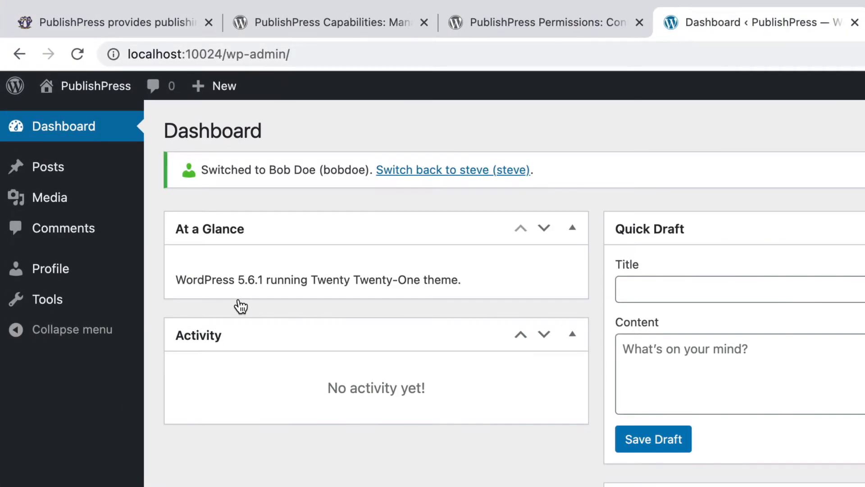
mouse_move(198, 260)
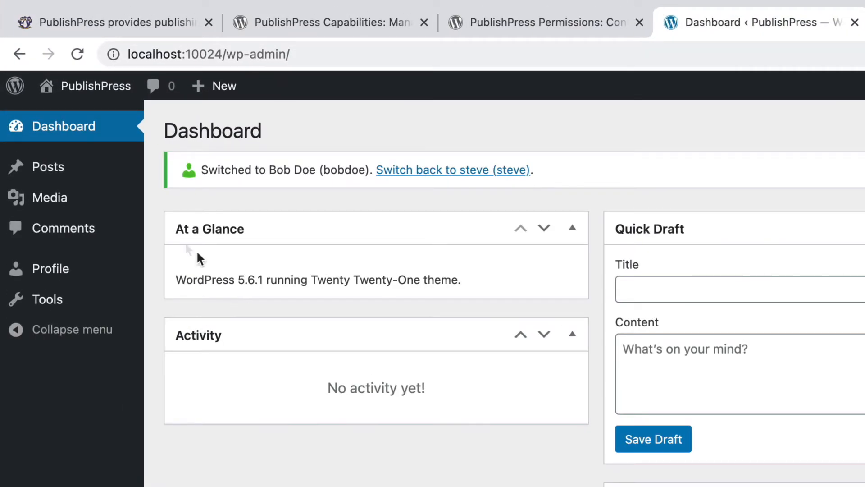
left_click(48, 167)
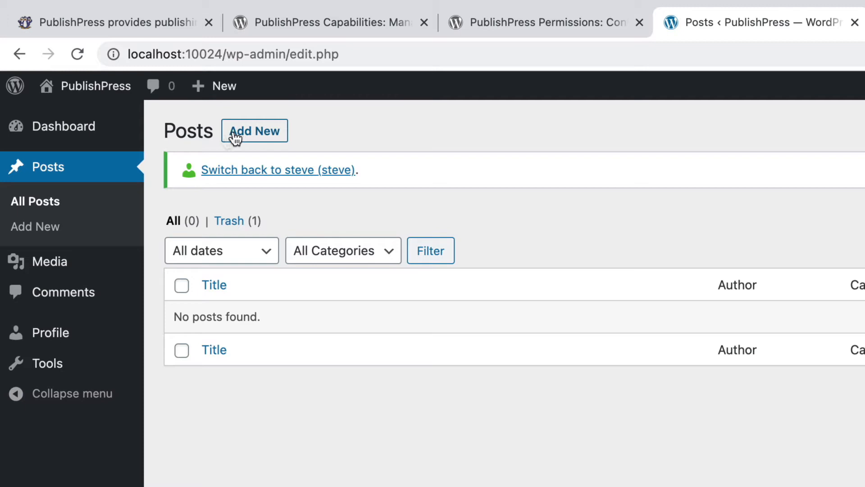
mouse_move(53, 262)
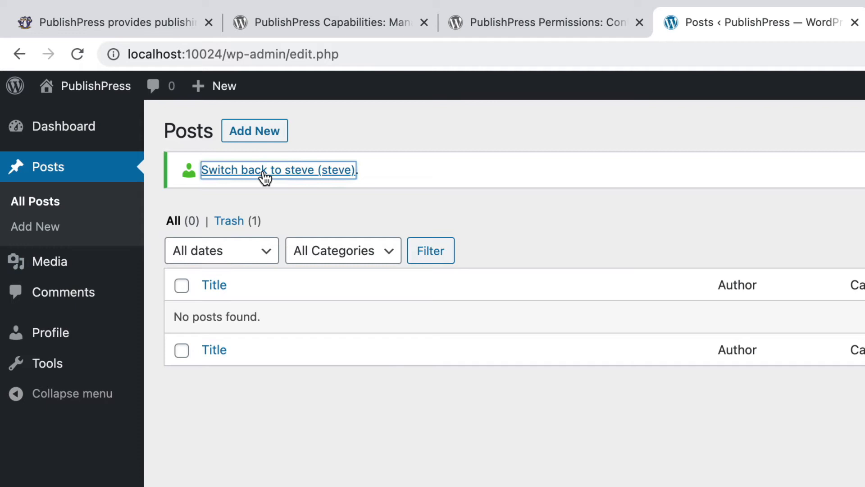
left_click(277, 170)
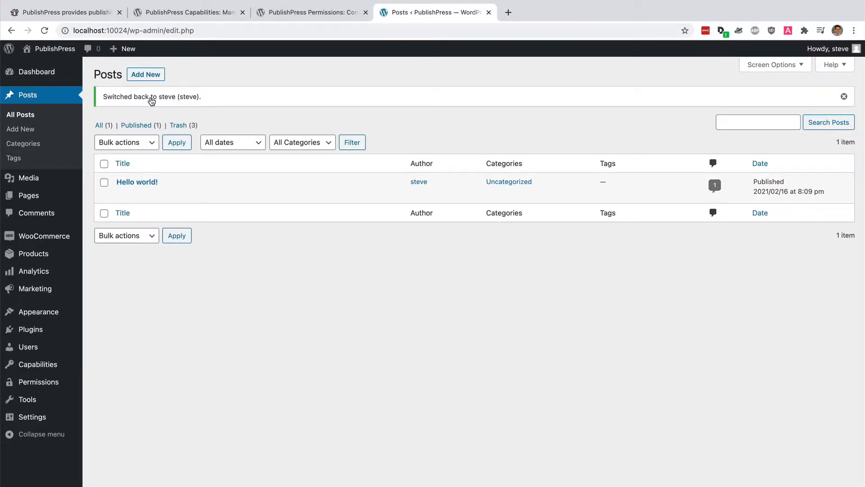
mouse_move(30, 329)
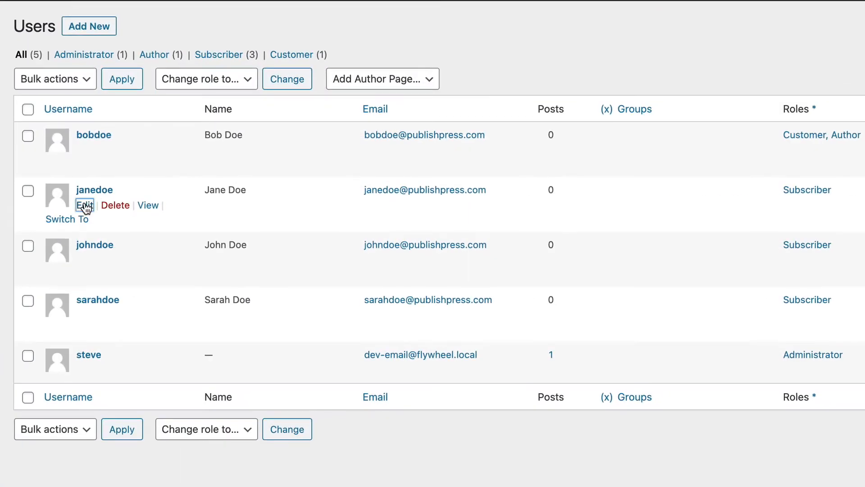
Give janedoe the Customer and Editor roles instead of Subscriber, update her, and return to All Users
left_click(84, 205)
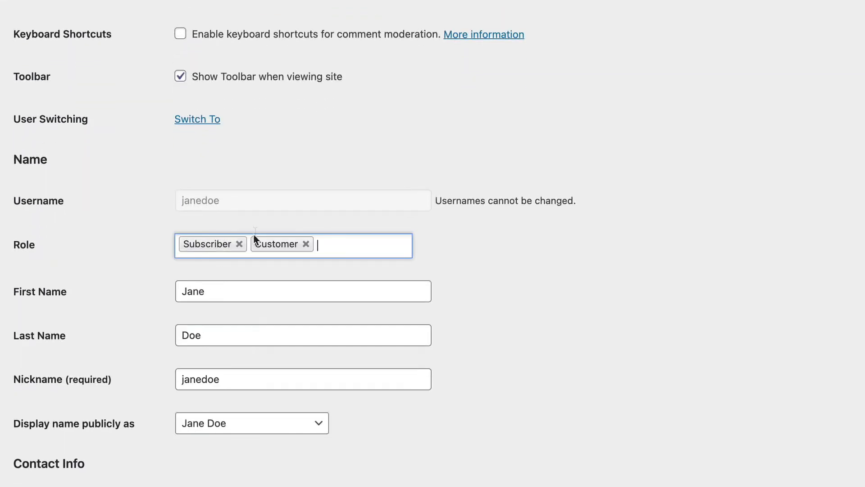
left_click(240, 244)
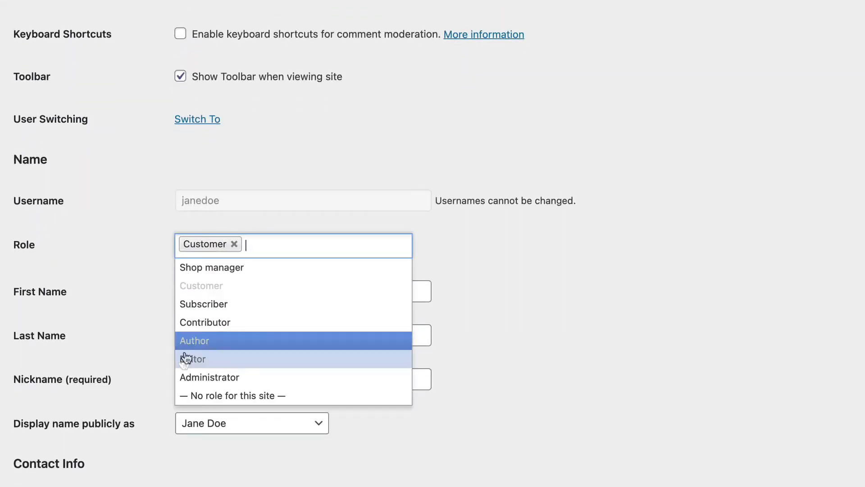
left_click(193, 359)
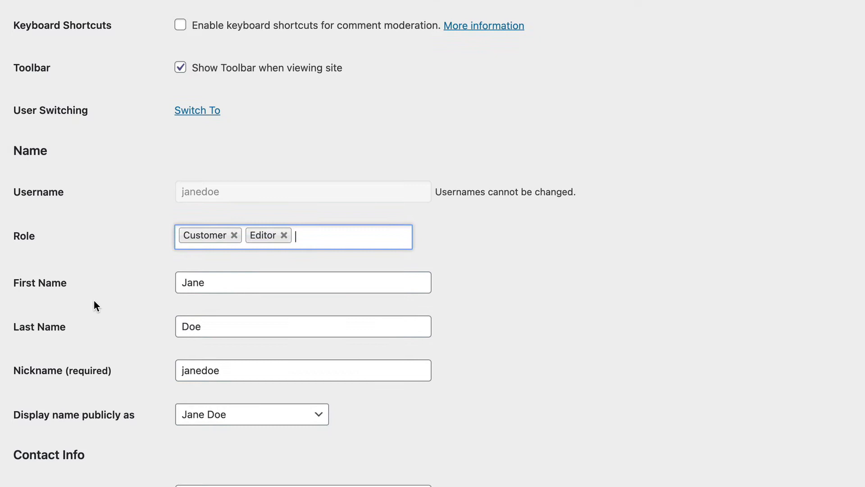
scroll("down", 3)
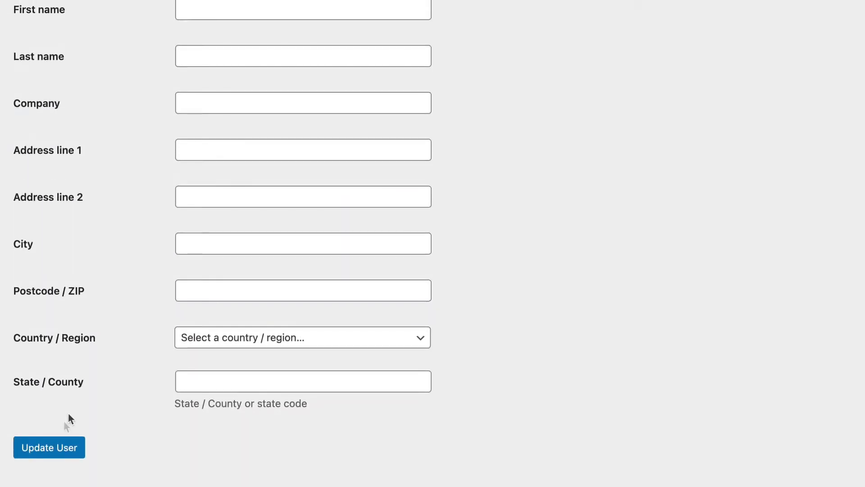
left_click(49, 448)
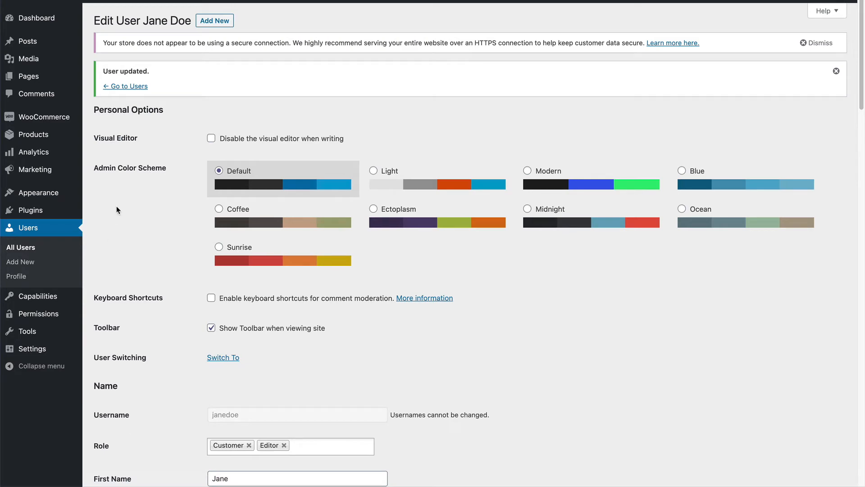
mouse_move(29, 260)
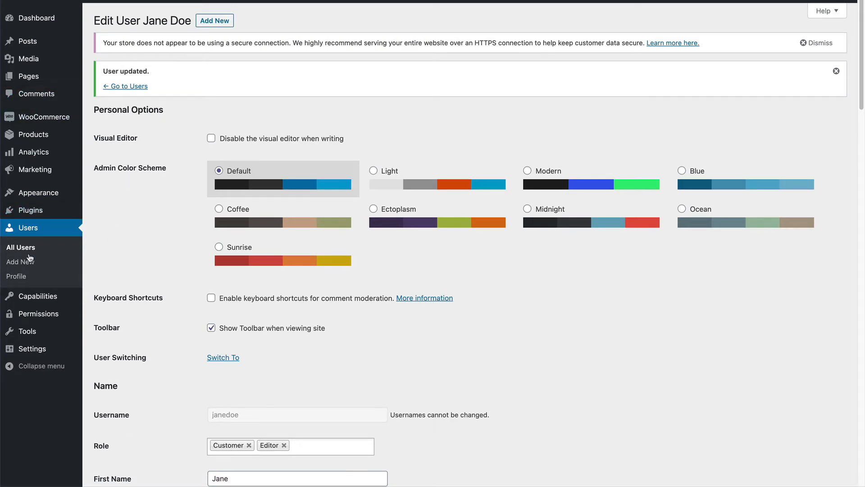
left_click(124, 86)
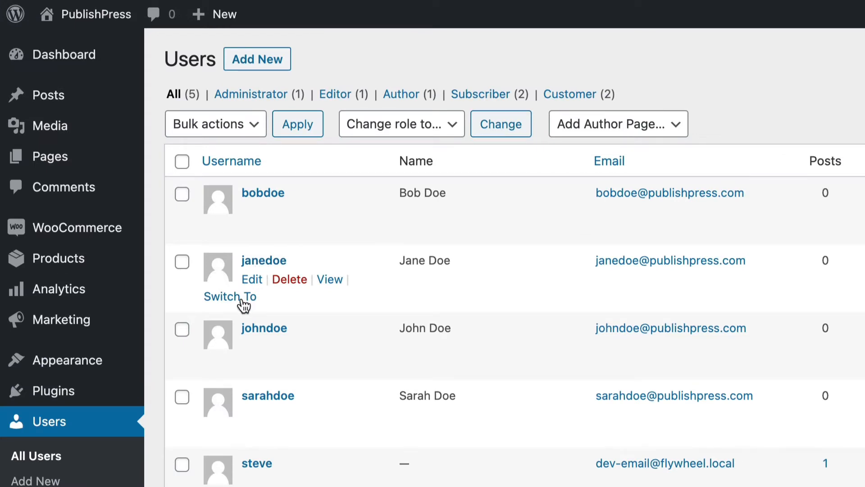
left_click(230, 296)
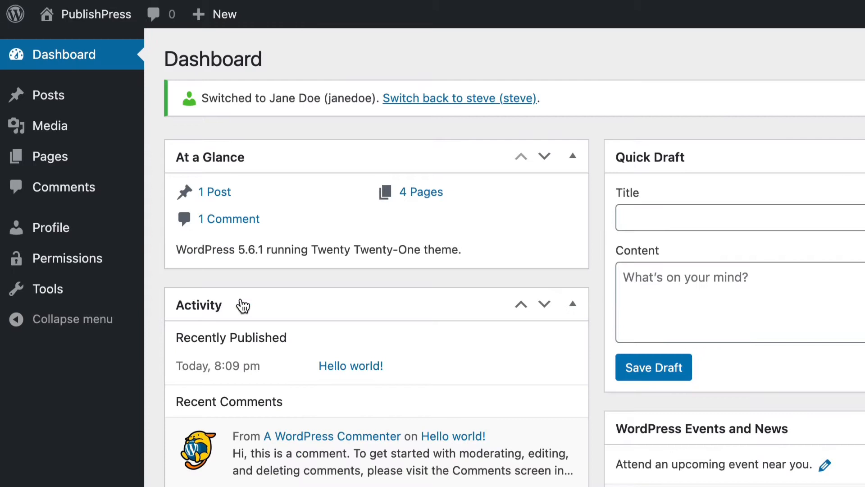
mouse_move(49, 94)
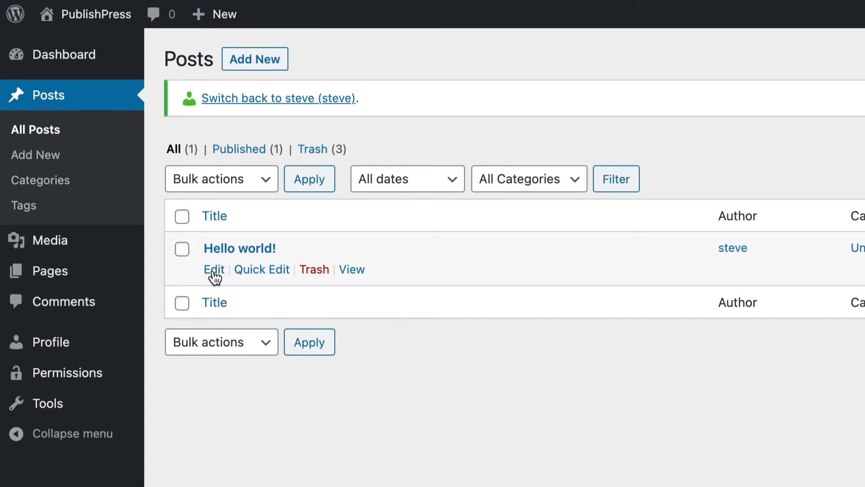
mouse_move(153, 264)
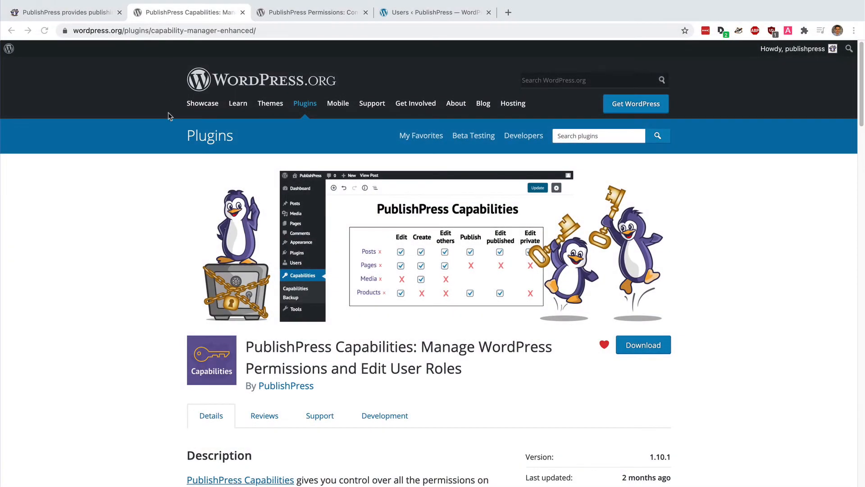
mouse_move(147, 109)
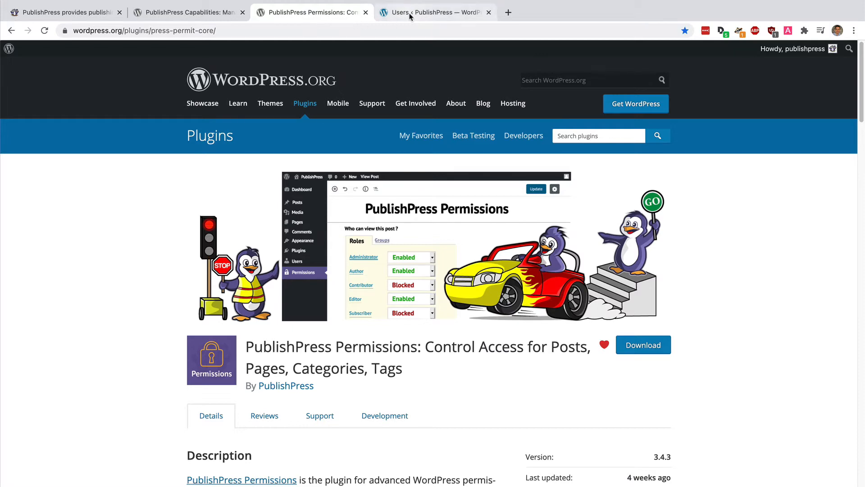
Return from the WordPress.org plugin pages to the site's Users list
left_click(434, 11)
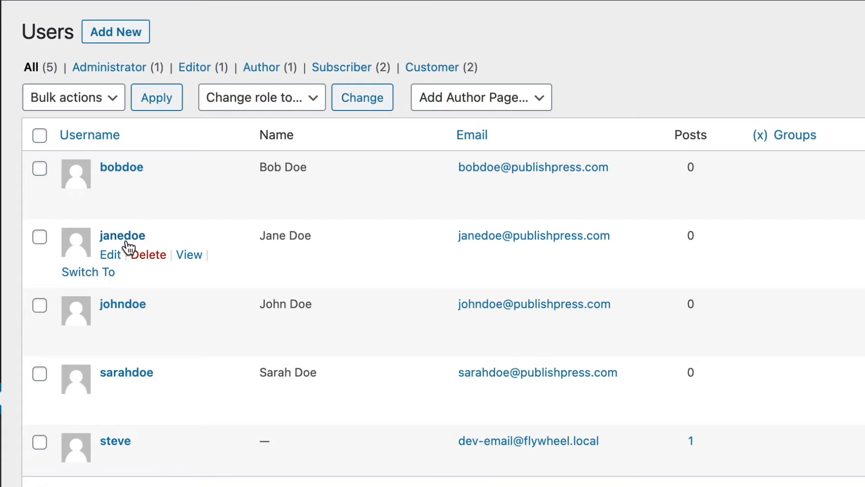
Give johndoe the Customer and Author roles instead of Subscriber and update his profile
left_click(363, 97)
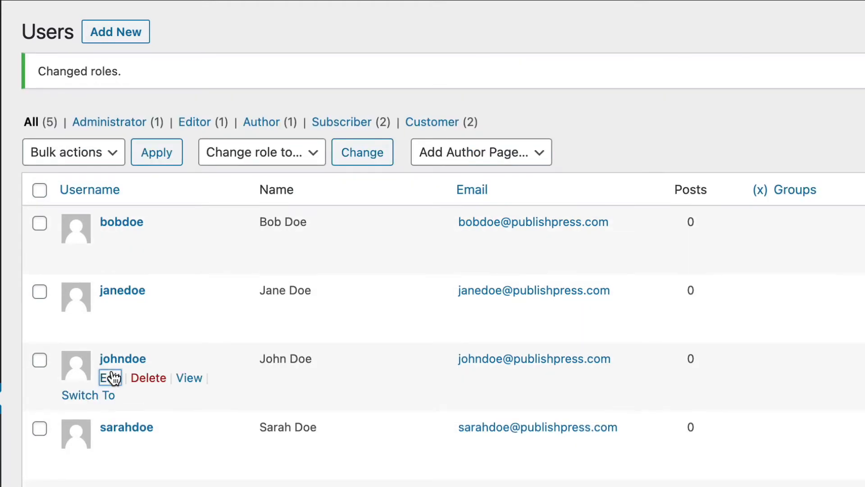
left_click(108, 377)
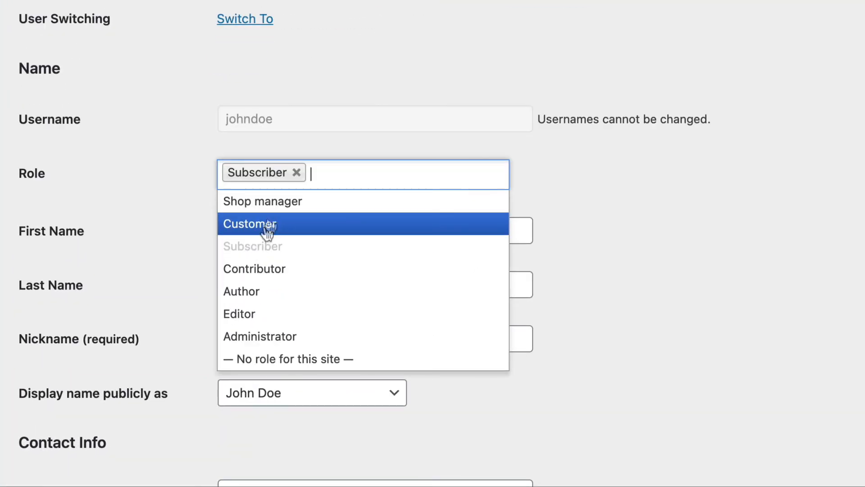
left_click(250, 224)
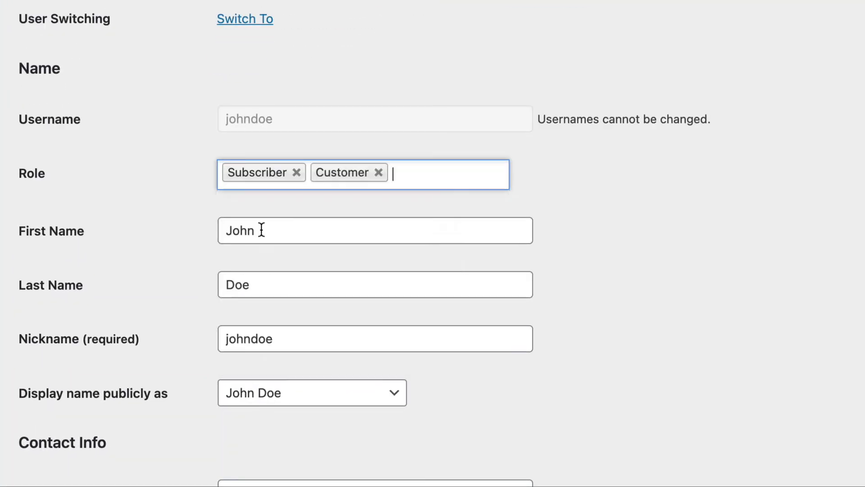
left_click(297, 172)
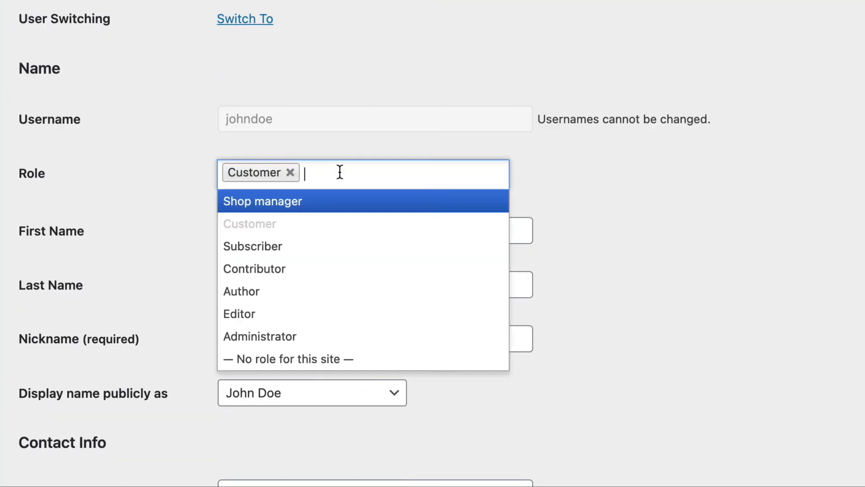
left_click(241, 291)
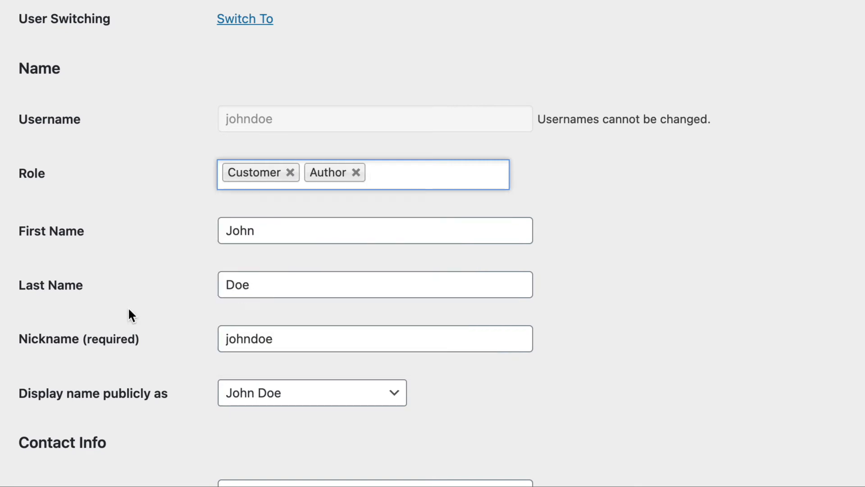
scroll("down", 3)
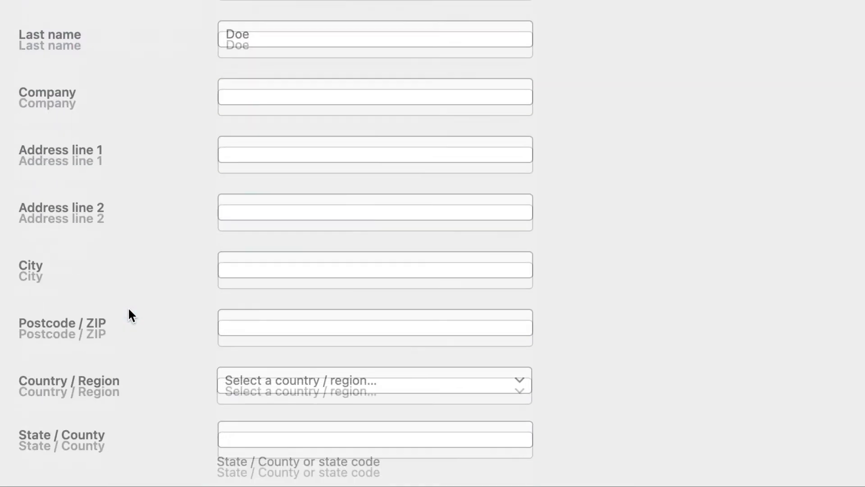
scroll("down", 3)
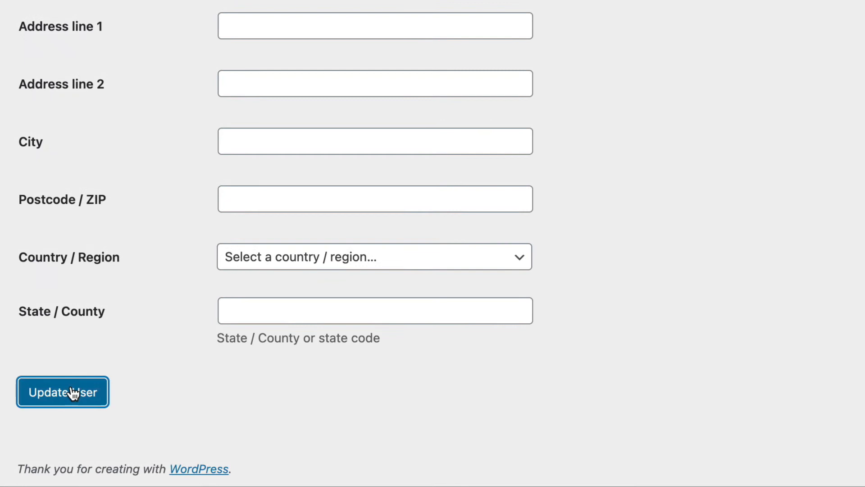
left_click(62, 392)
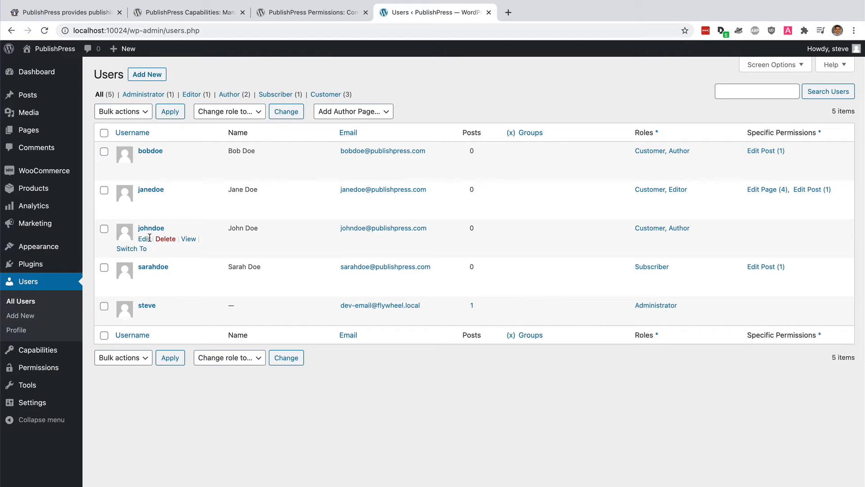
left_click(130, 249)
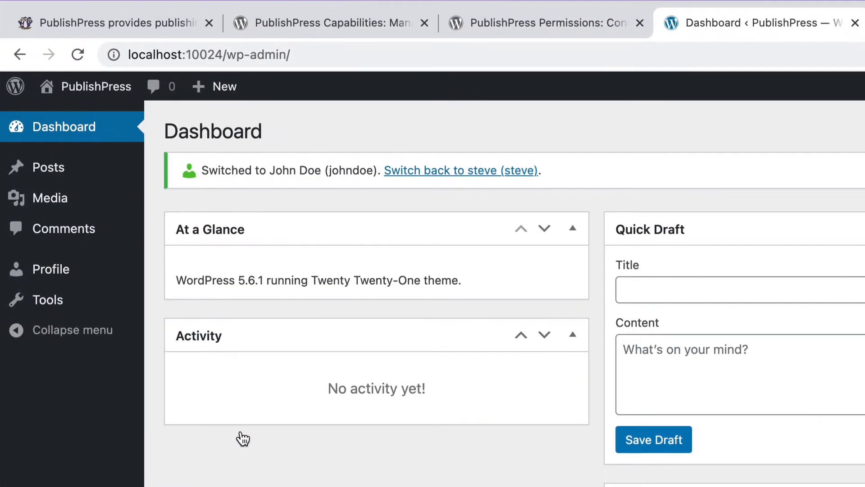
mouse_move(49, 168)
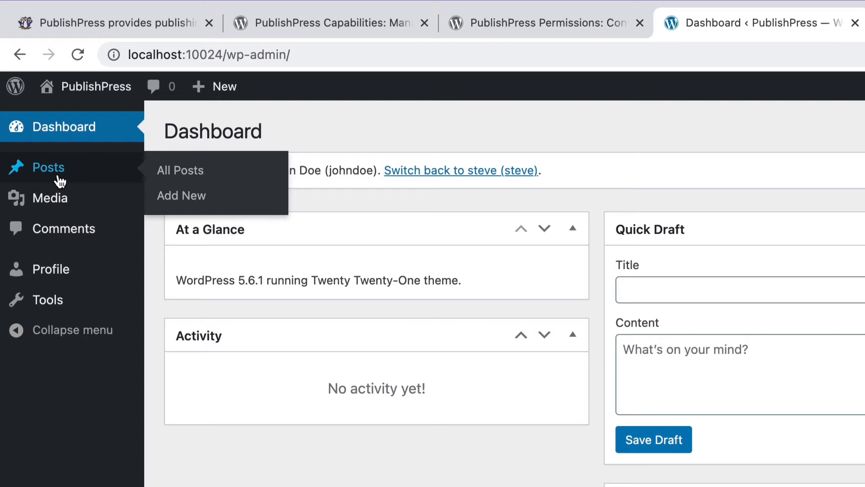
mouse_move(380, 195)
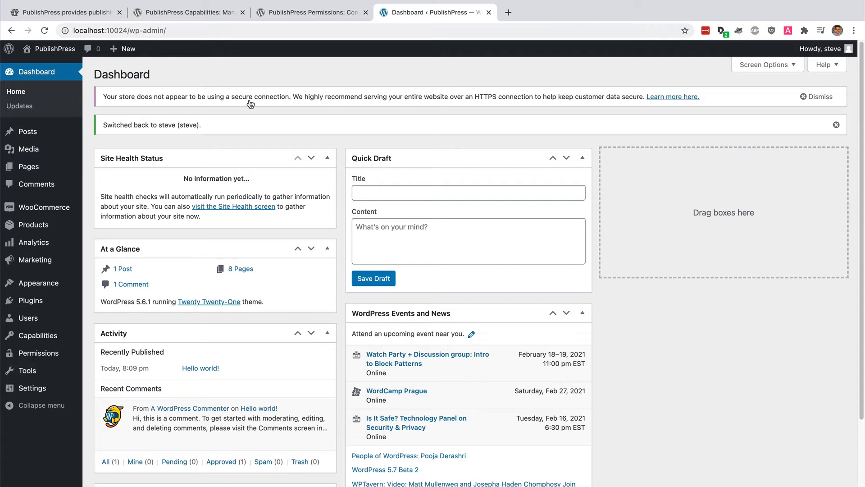
mouse_move(31, 300)
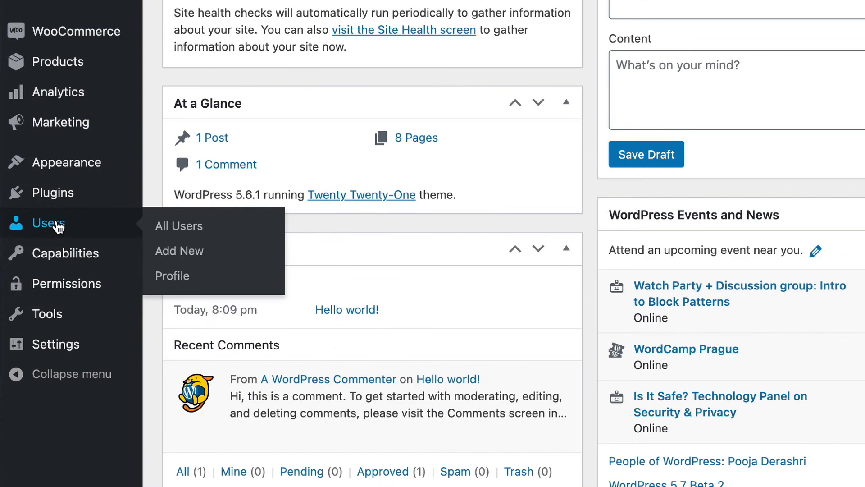
left_click(177, 225)
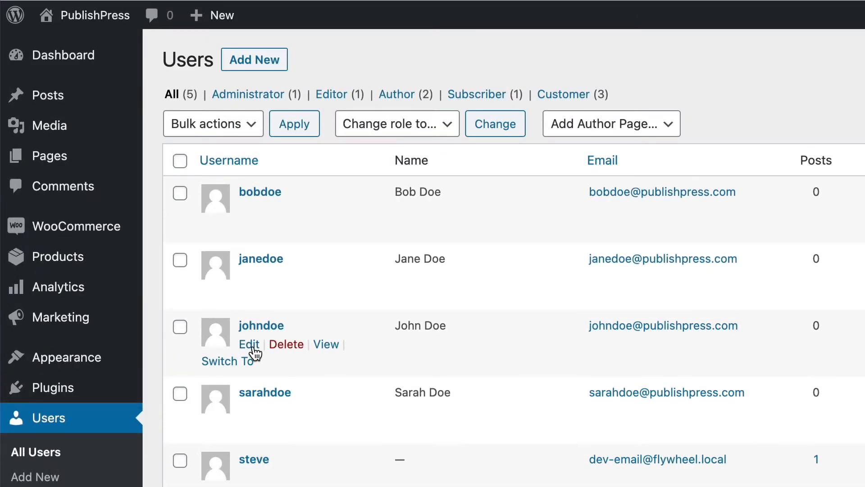
left_click(249, 344)
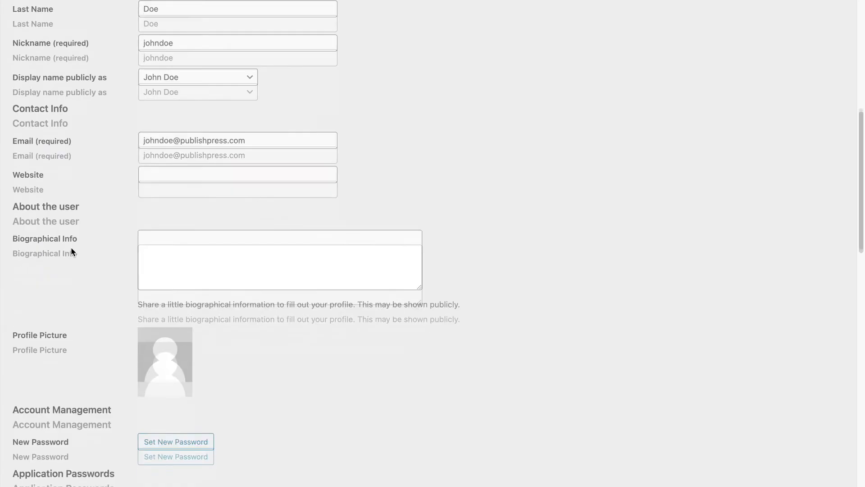
scroll("down", 3)
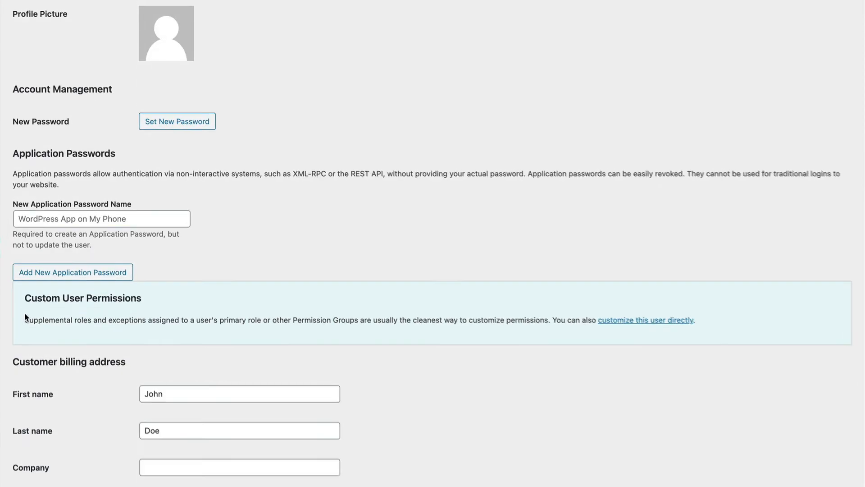
scroll("down", 3)
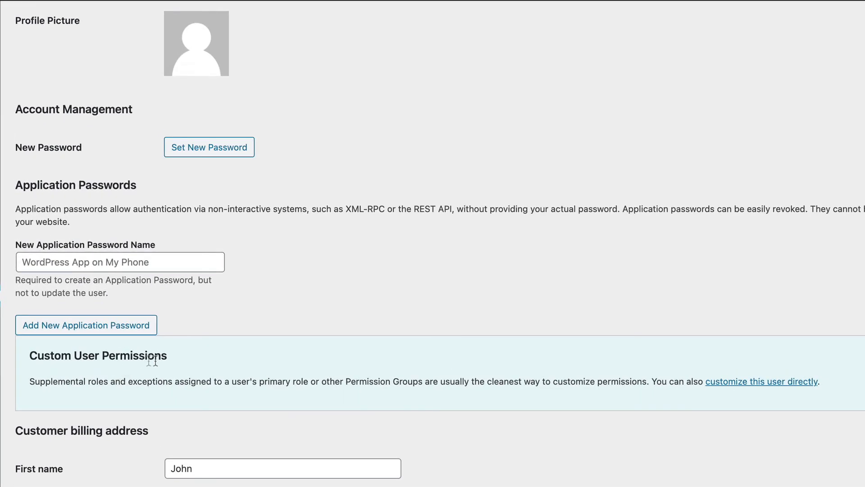
scroll("down", 3)
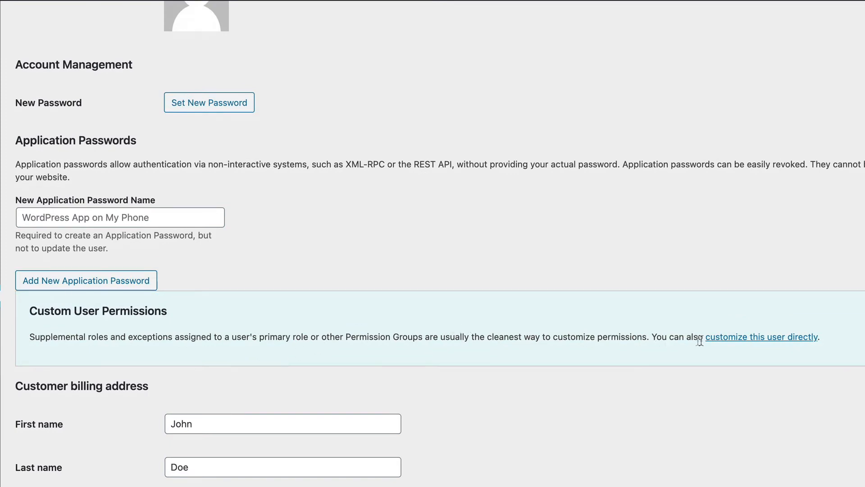
mouse_move(735, 345)
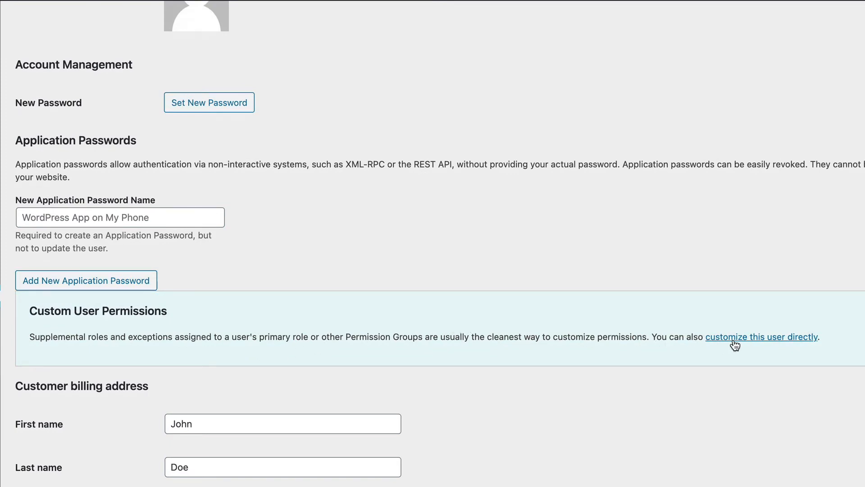
left_click(760, 337)
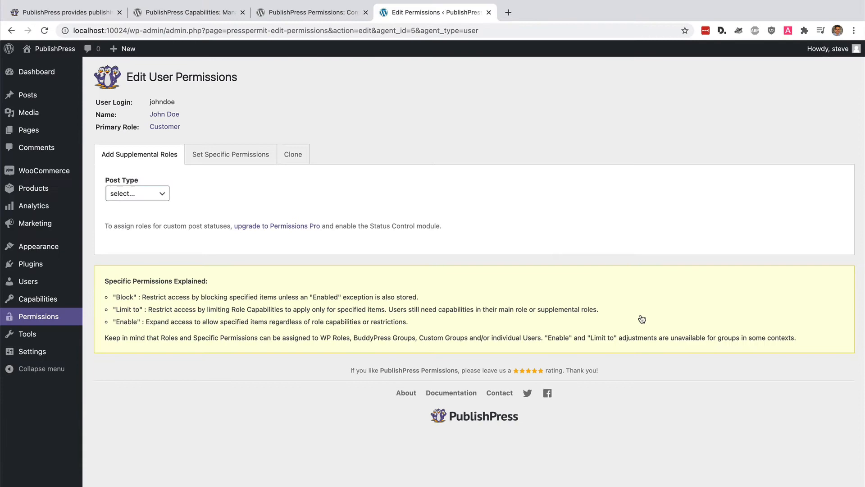
mouse_move(147, 206)
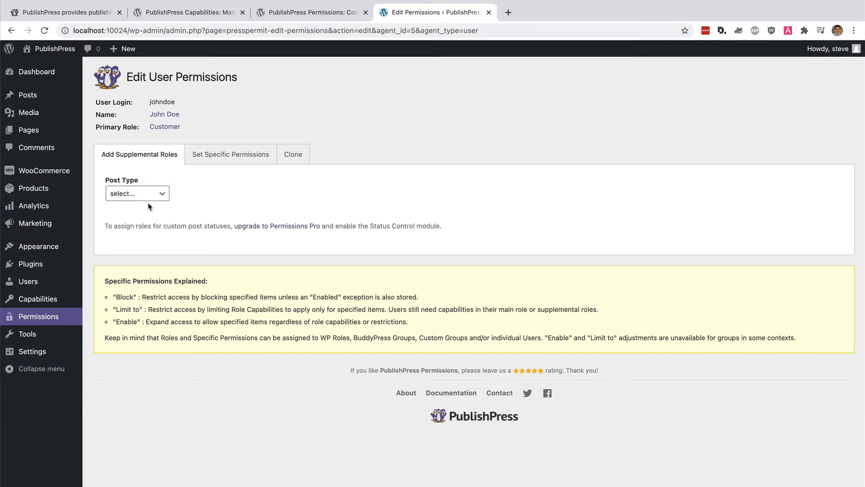
Add a supplemental Editor role for the Page post type to John Doe and save his roles
left_click(137, 193)
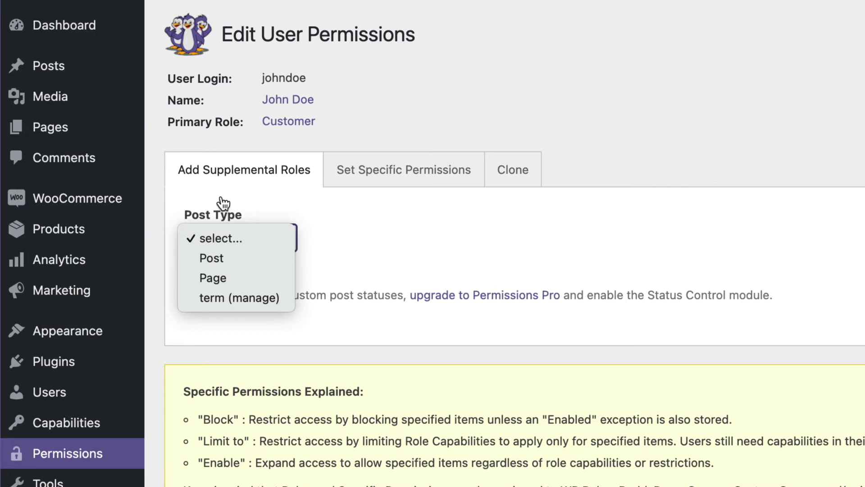
mouse_move(213, 277)
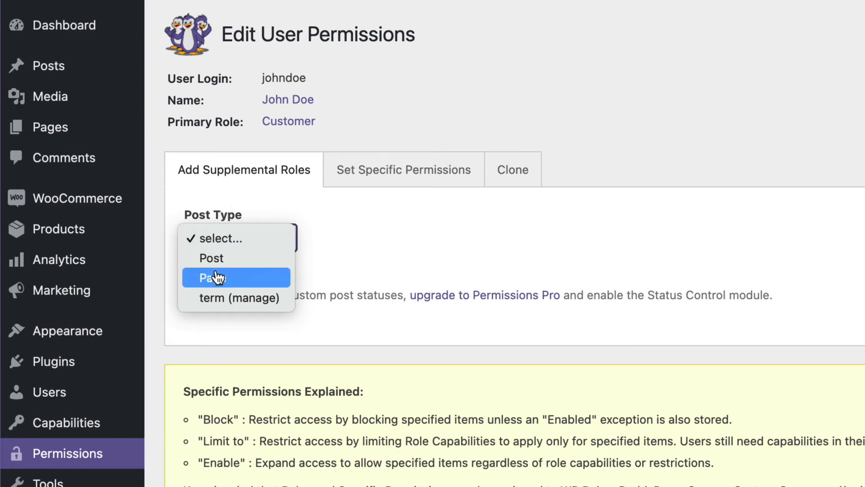
left_click(213, 276)
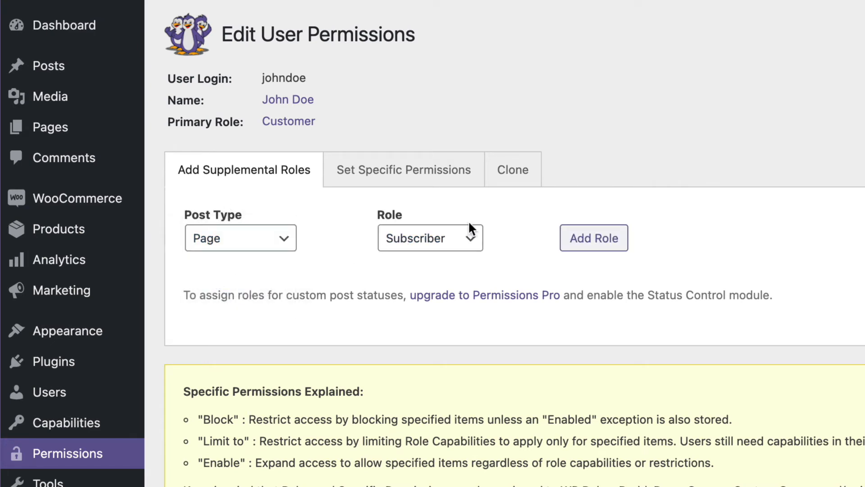
left_click(430, 238)
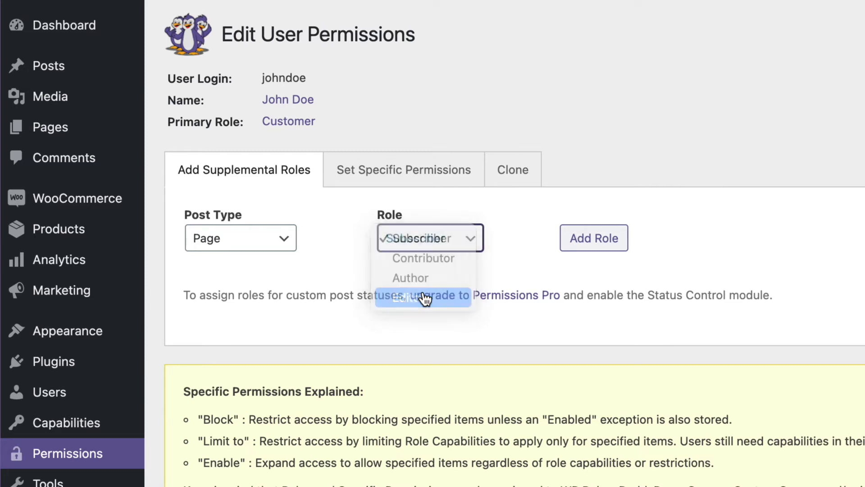
left_click(425, 298)
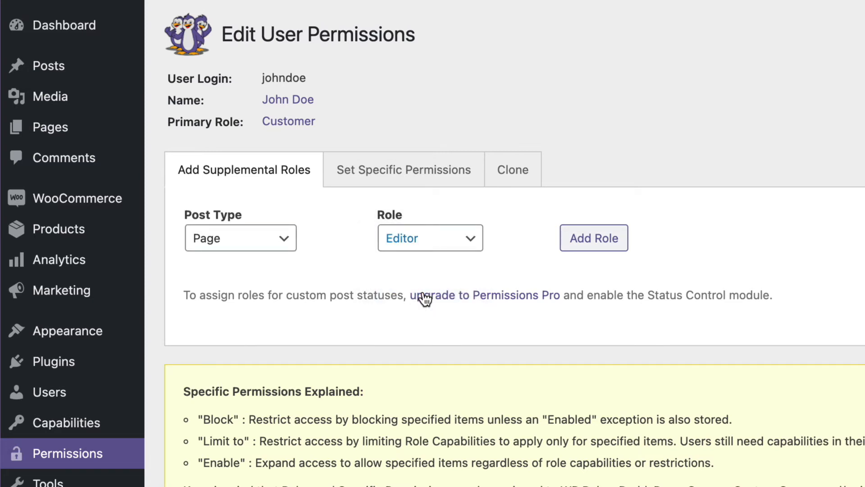
left_click(240, 238)
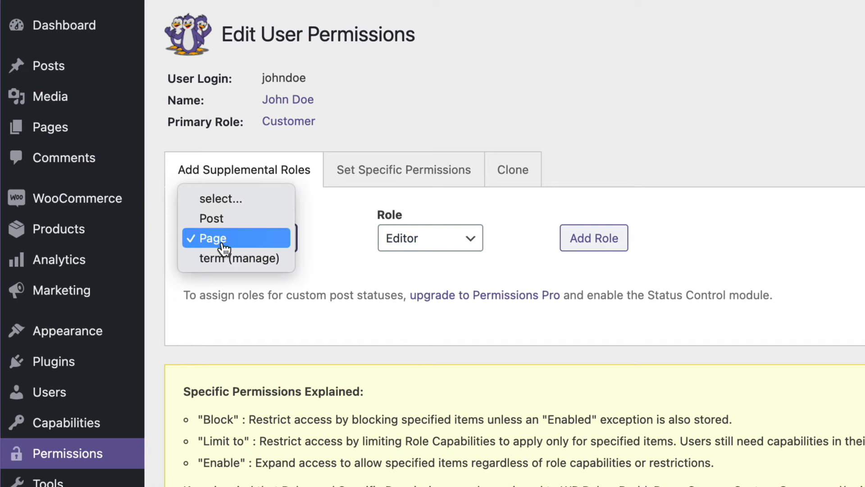
mouse_move(223, 249)
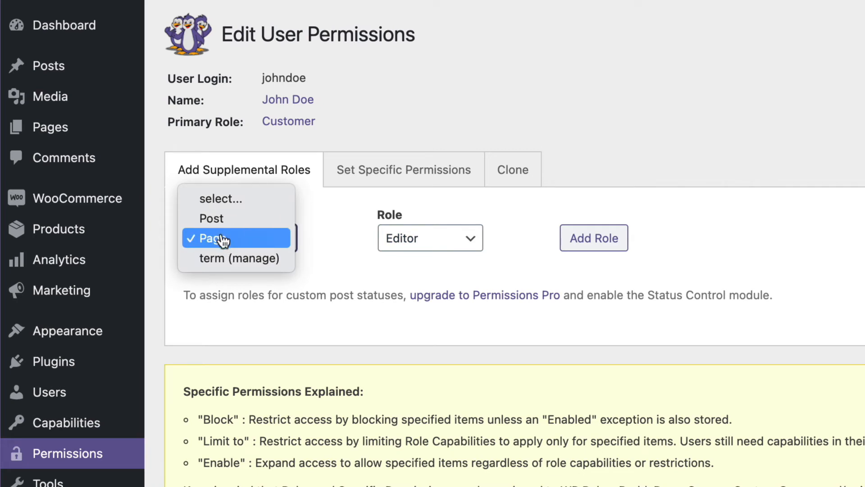
left_click(218, 238)
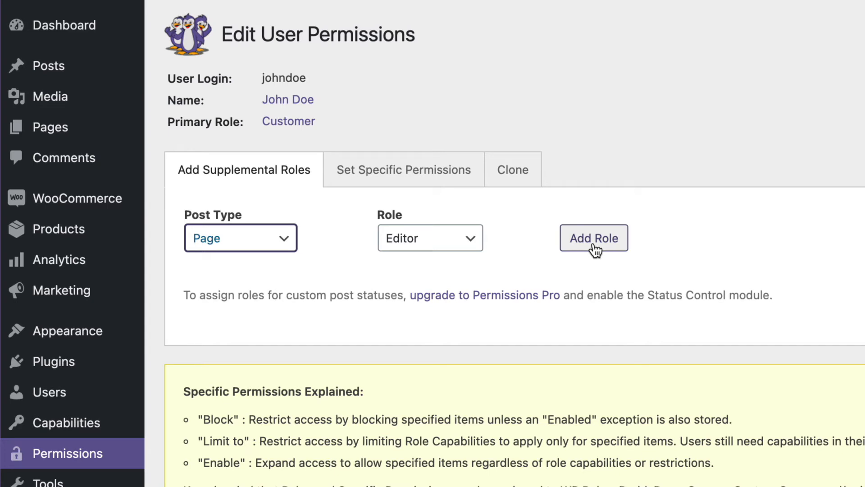
left_click(594, 238)
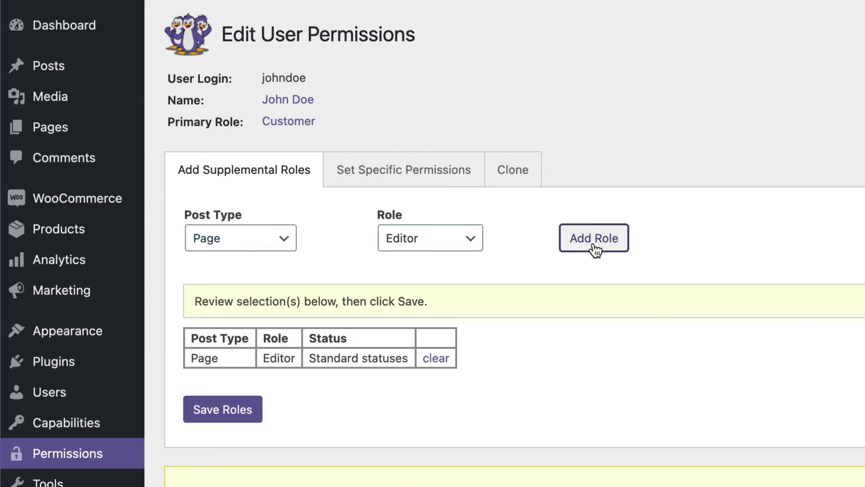
mouse_move(203, 343)
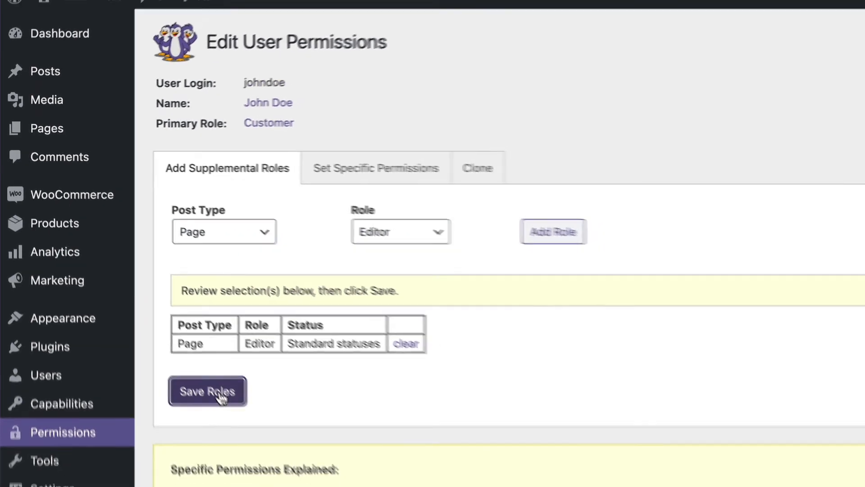
left_click(208, 392)
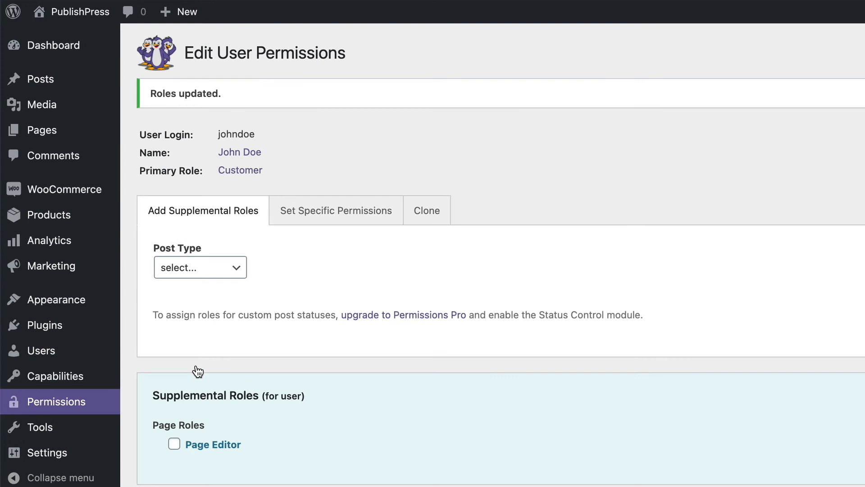
mouse_move(39, 351)
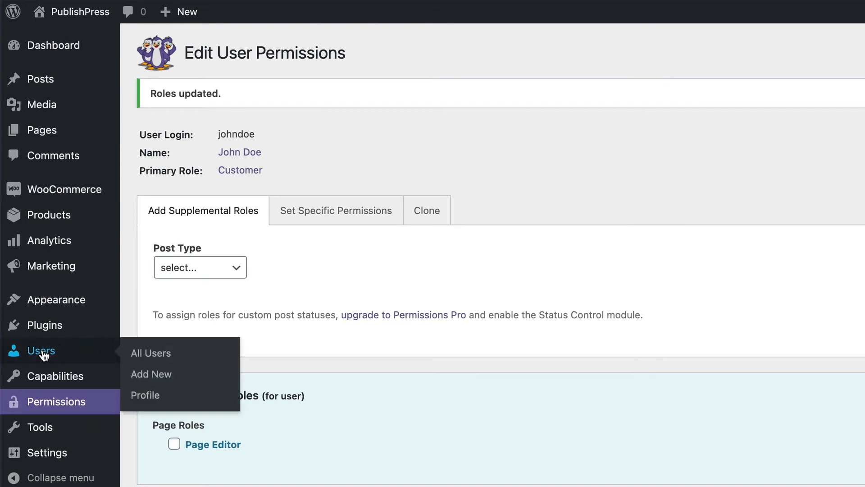
left_click(150, 353)
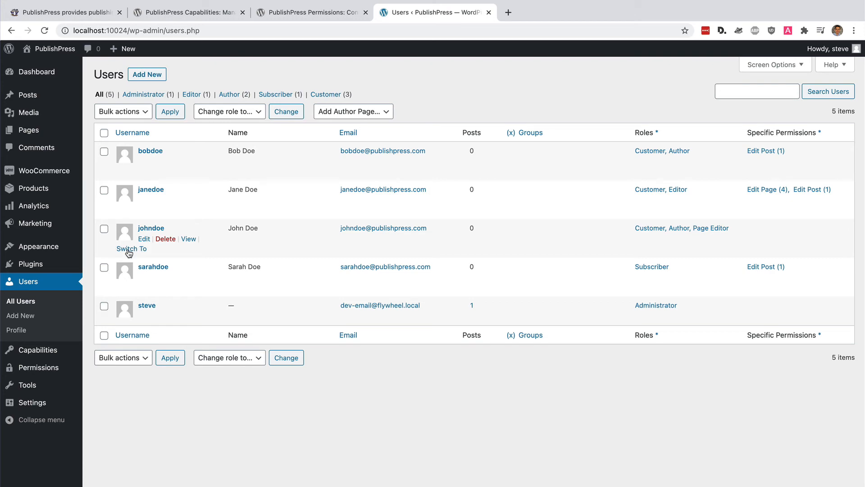
left_click(132, 249)
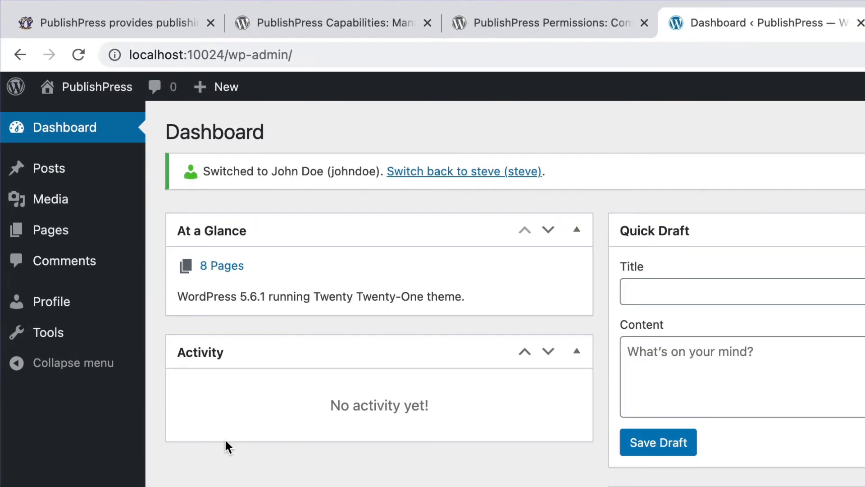
mouse_move(49, 168)
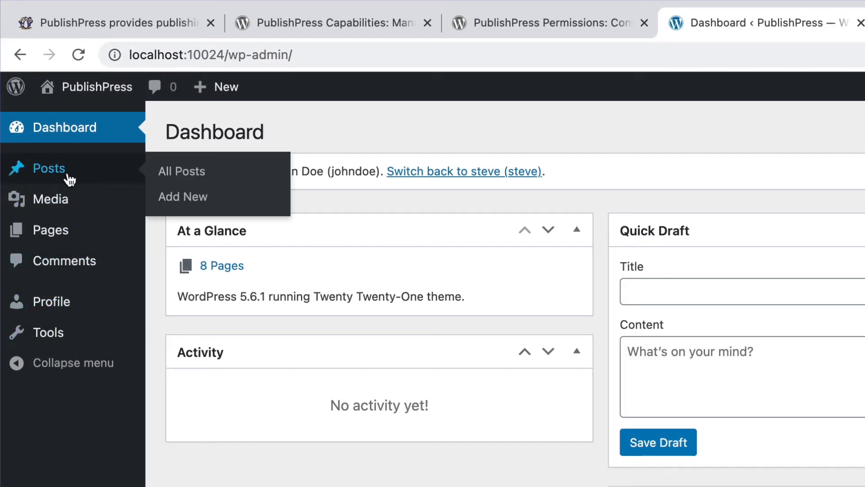
mouse_move(52, 198)
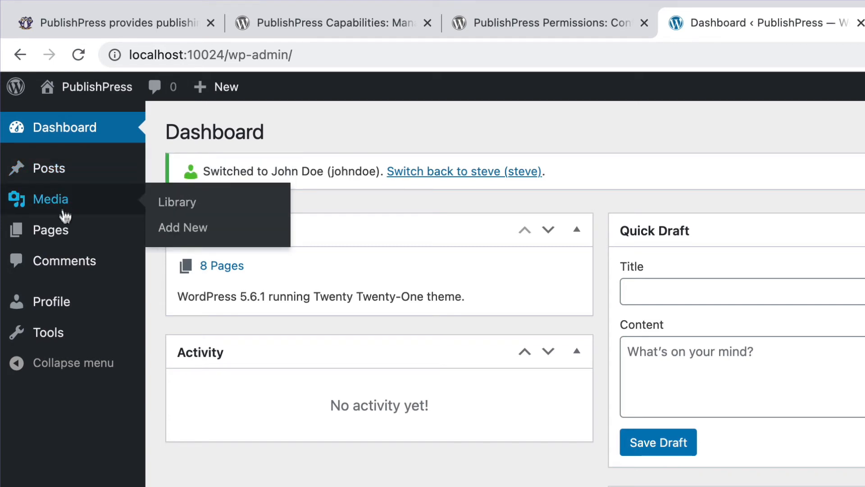
left_click(54, 230)
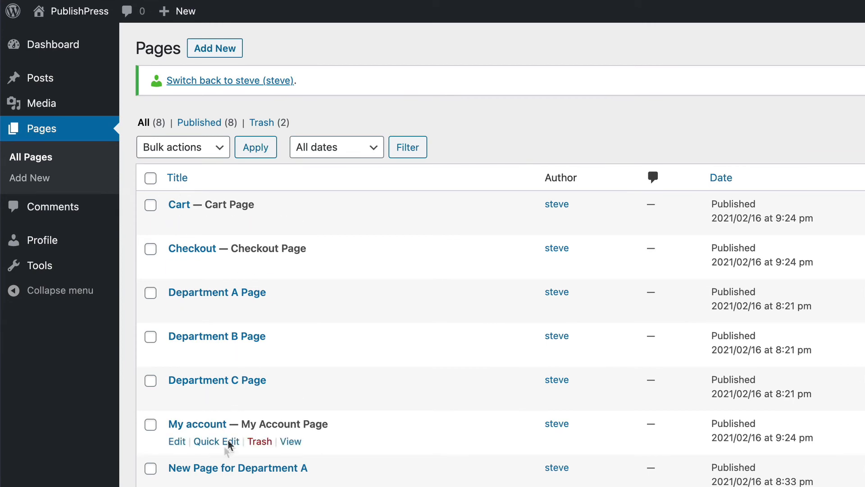
mouse_move(257, 398)
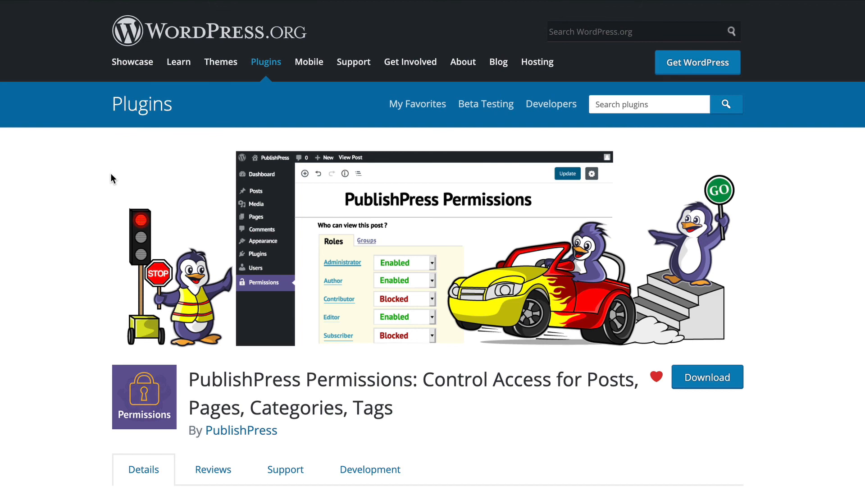
mouse_move(83, 55)
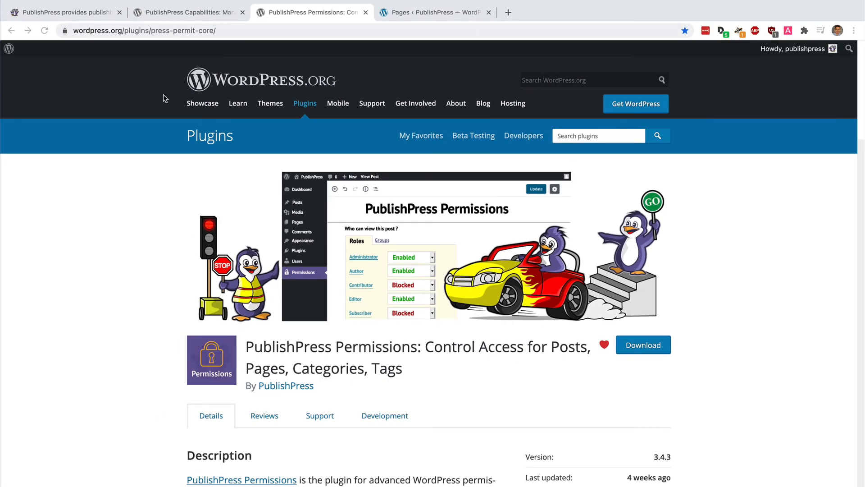
Move from the Capabilities plugin tab to the PublishPress.com home page
left_click(187, 12)
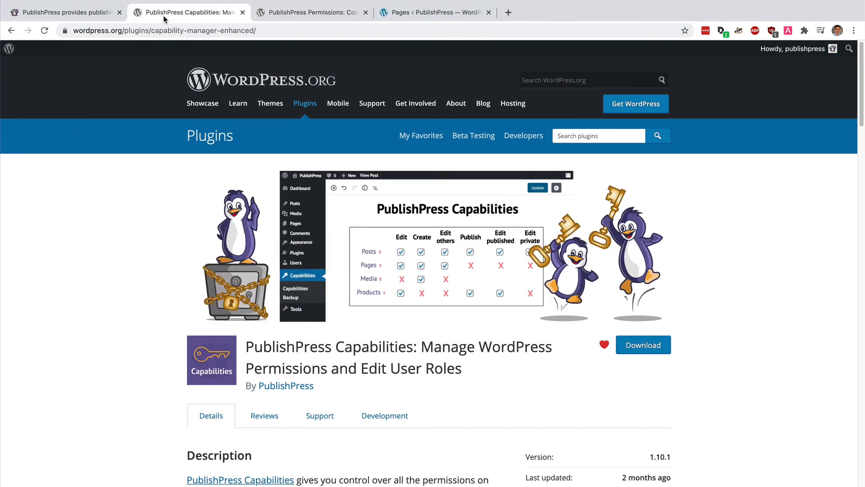
left_click(61, 12)
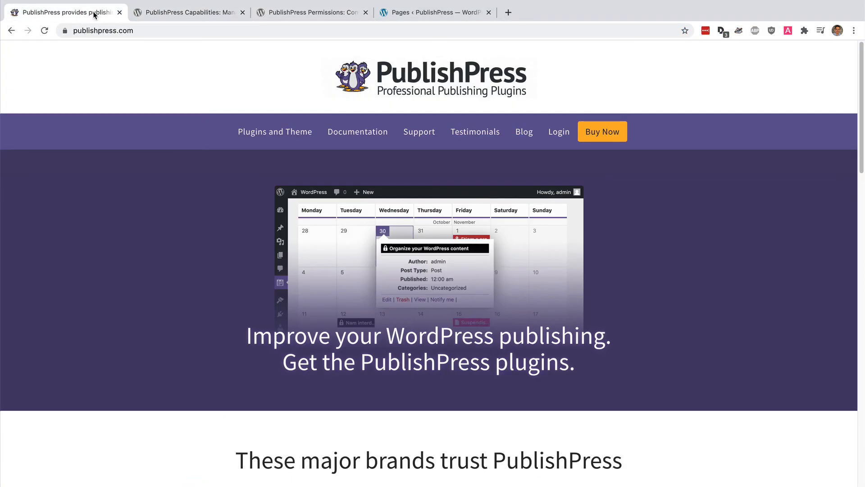